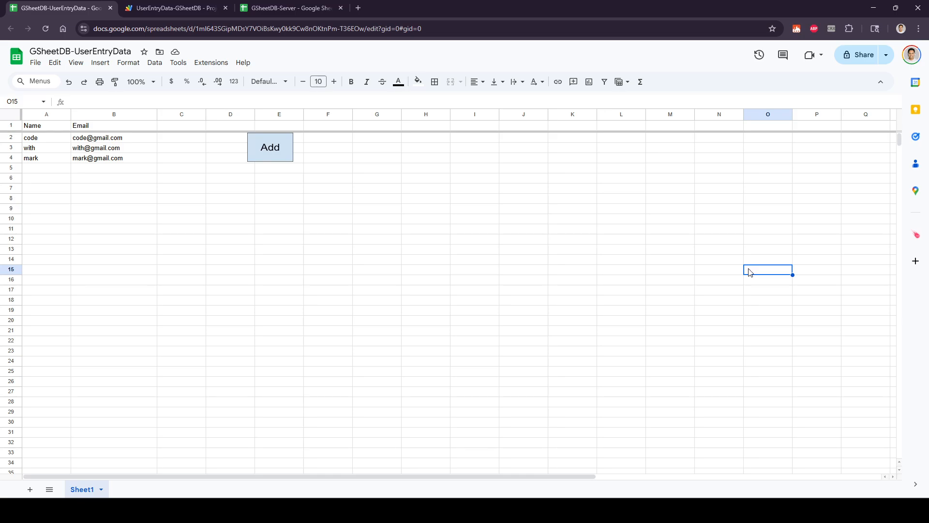
mouse_move(750, 274)
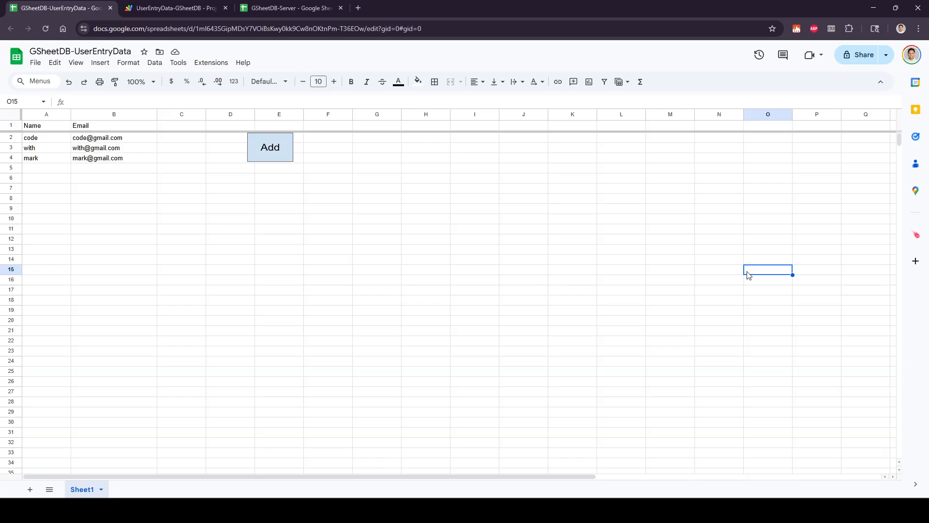
mouse_move(747, 274)
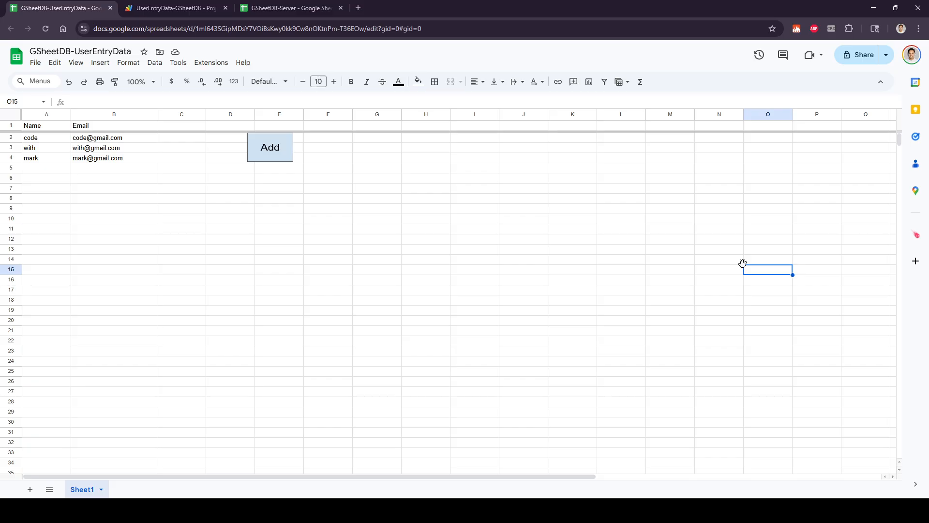
mouse_move(352, 196)
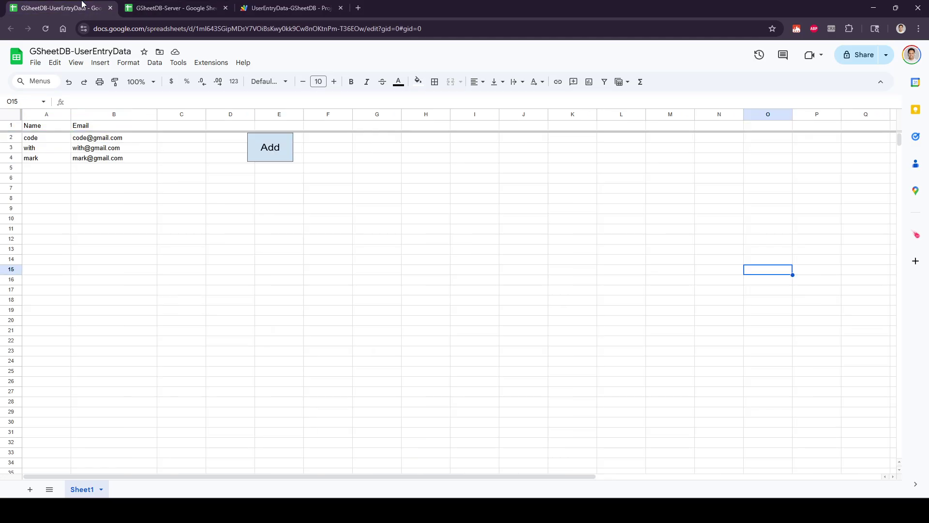
mouse_move(114, 206)
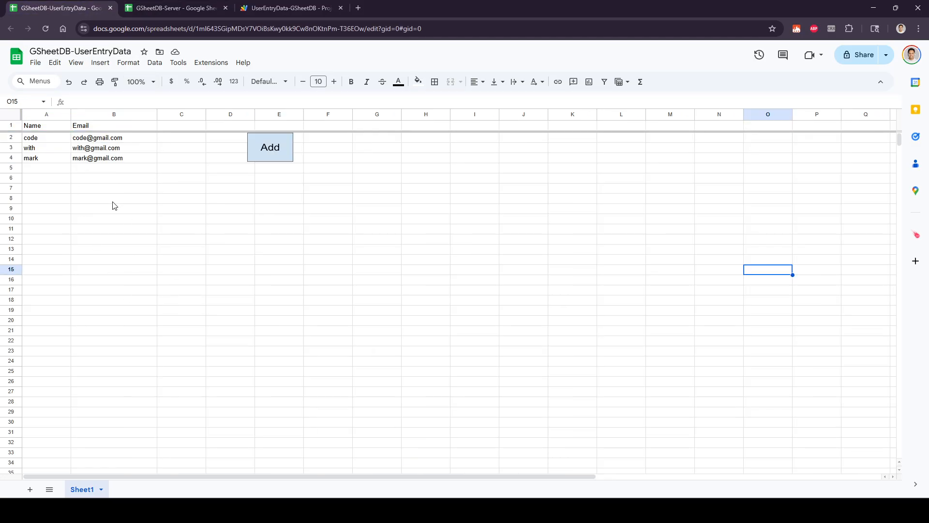
Step: Compare the GSheetDB-Server spreadsheet with the three Name/Email entry rows A2:B4
left_click(175, 8)
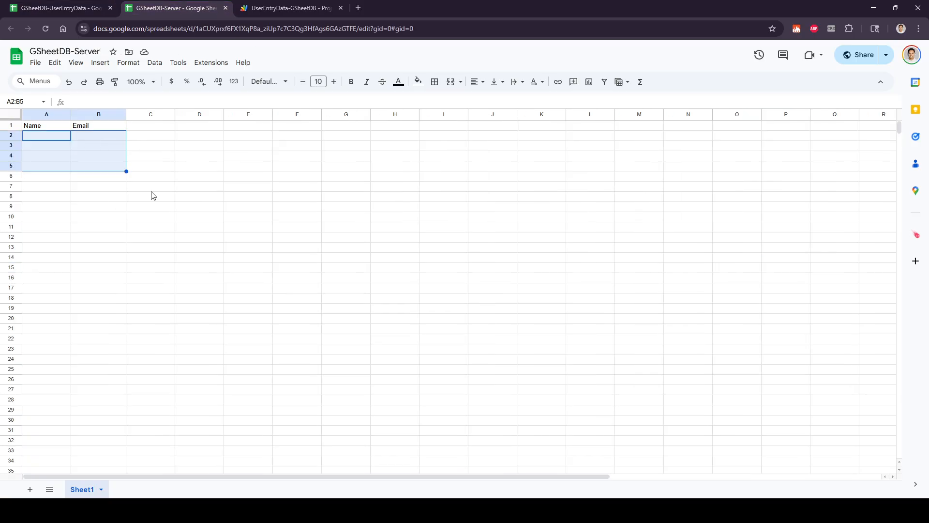
left_click(56, 7)
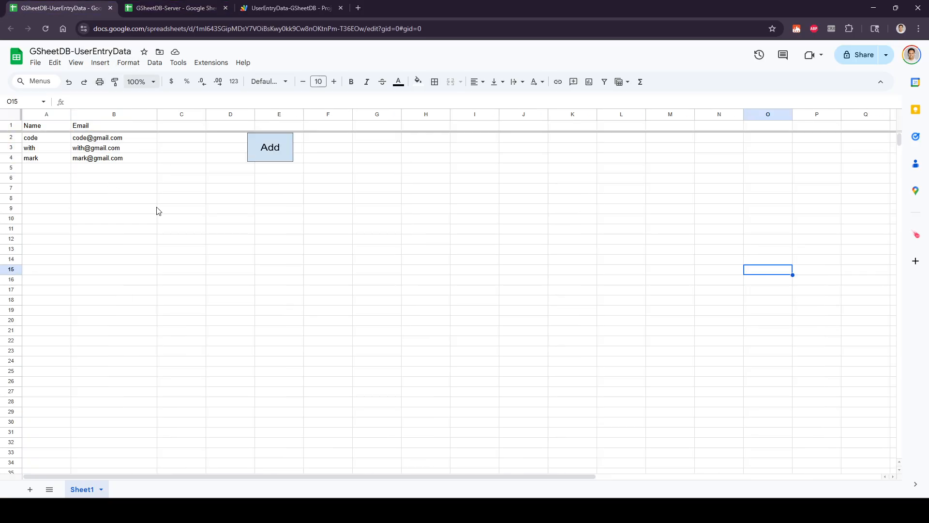
left_click_drag(46, 137, 114, 166)
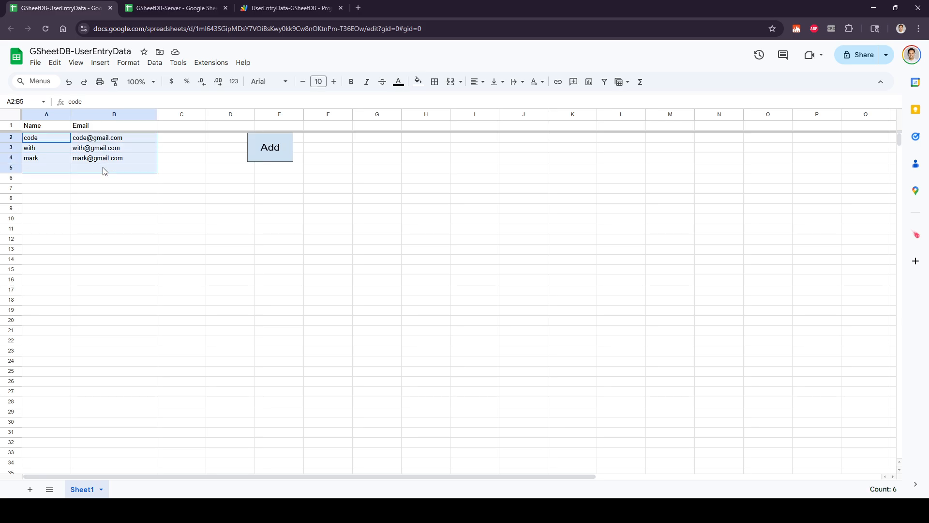
mouse_move(273, 158)
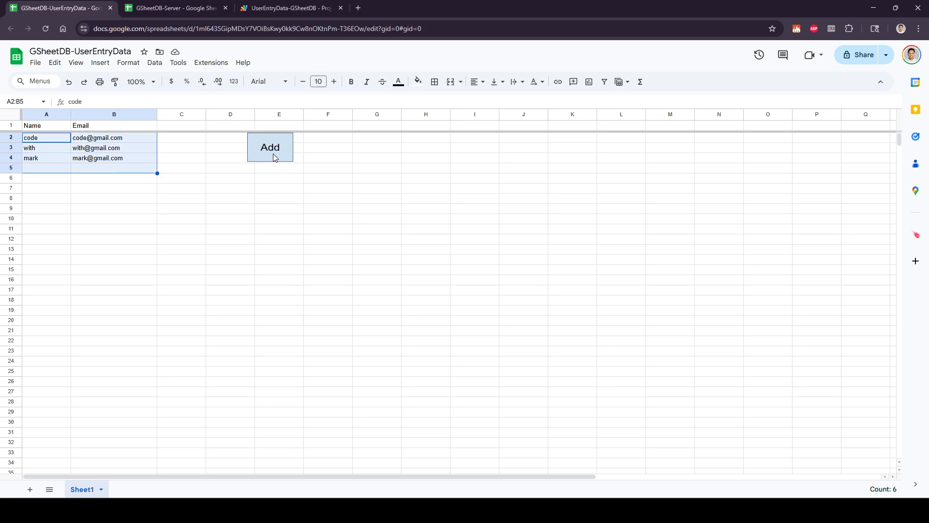
mouse_move(248, 244)
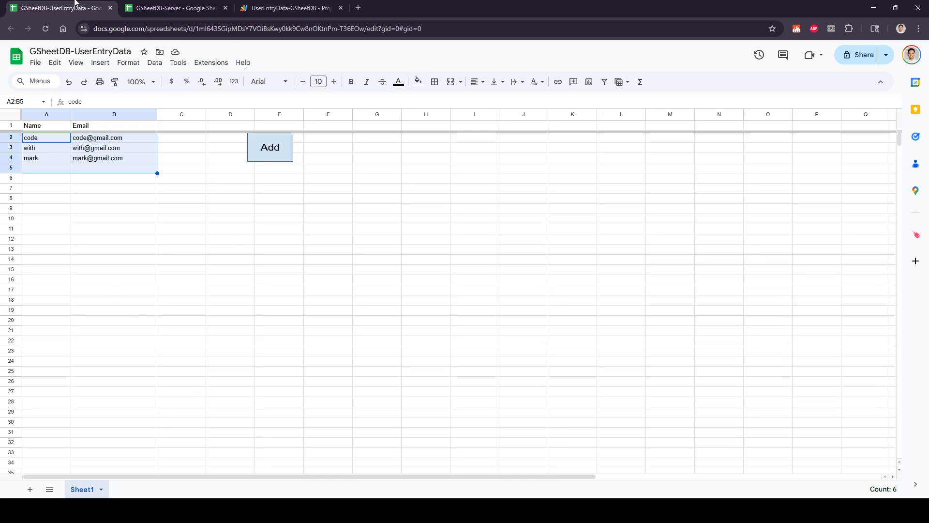
left_click(175, 8)
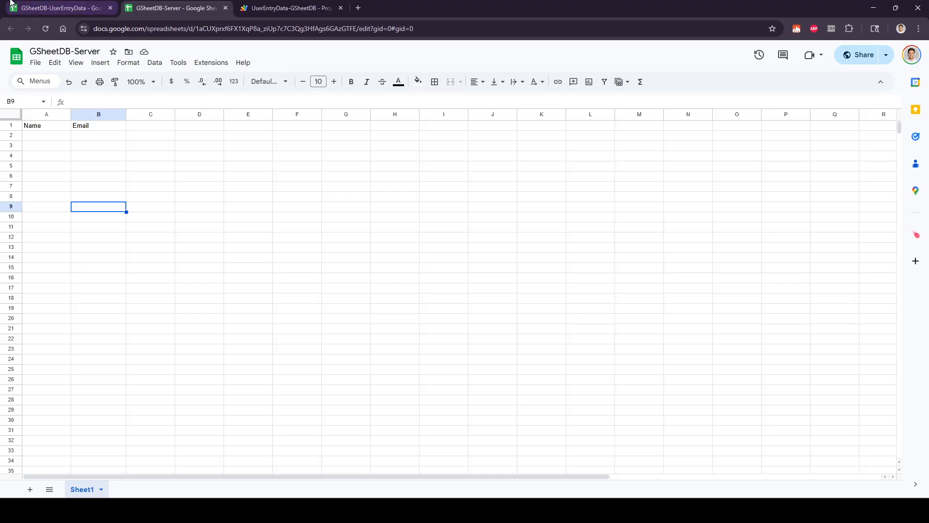
left_click(56, 8)
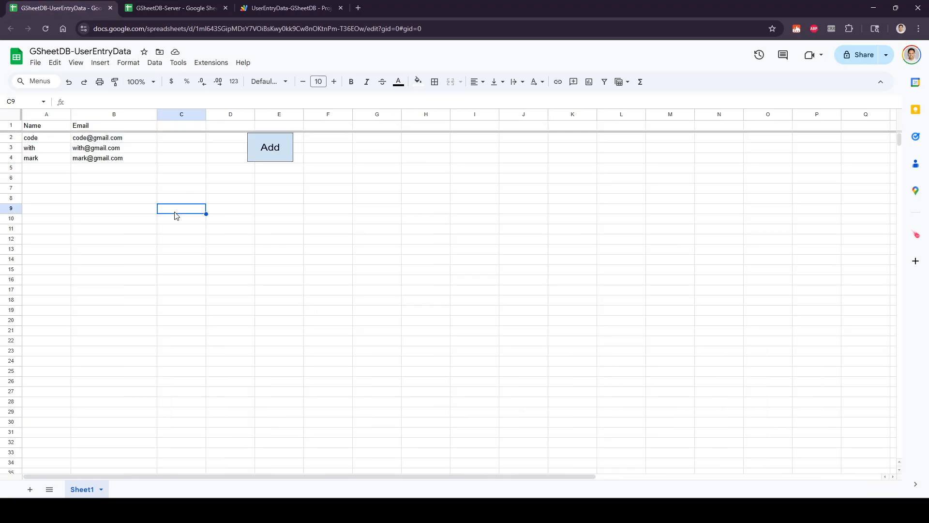
left_click(45, 138)
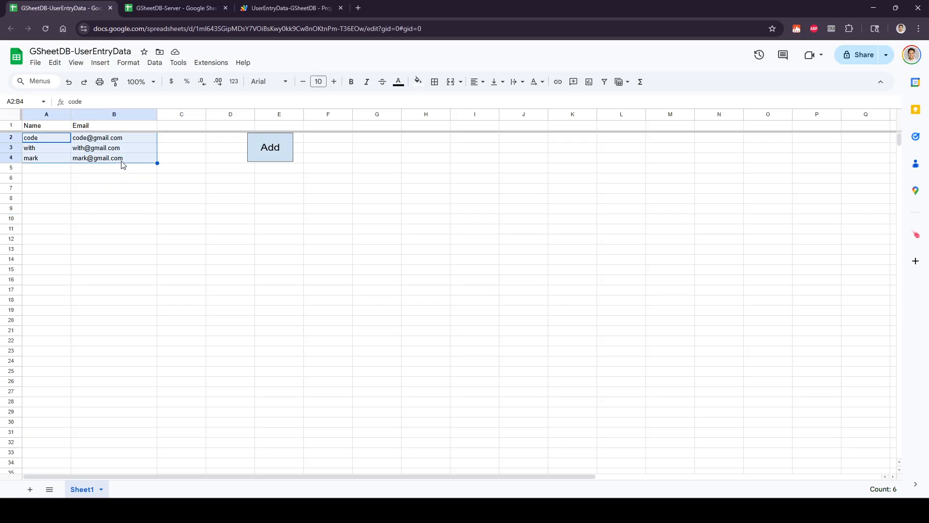
mouse_move(93, 190)
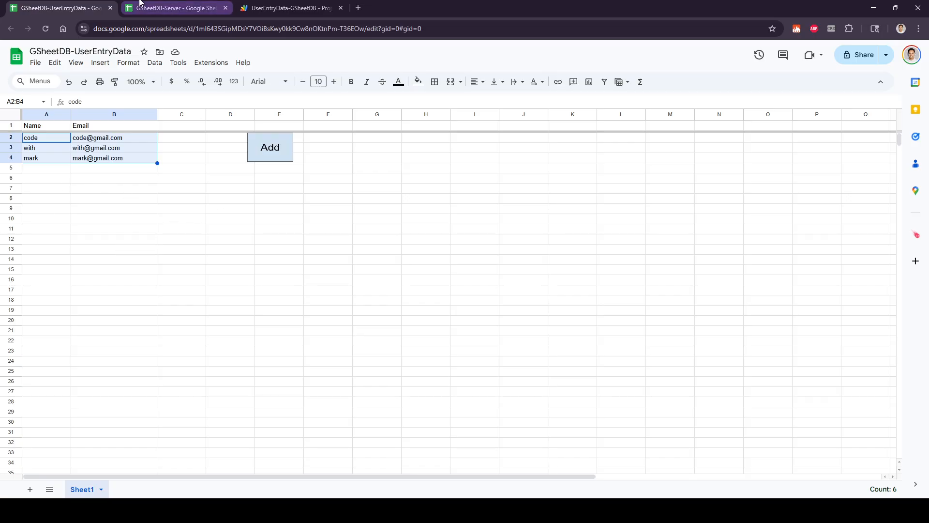
left_click(230, 218)
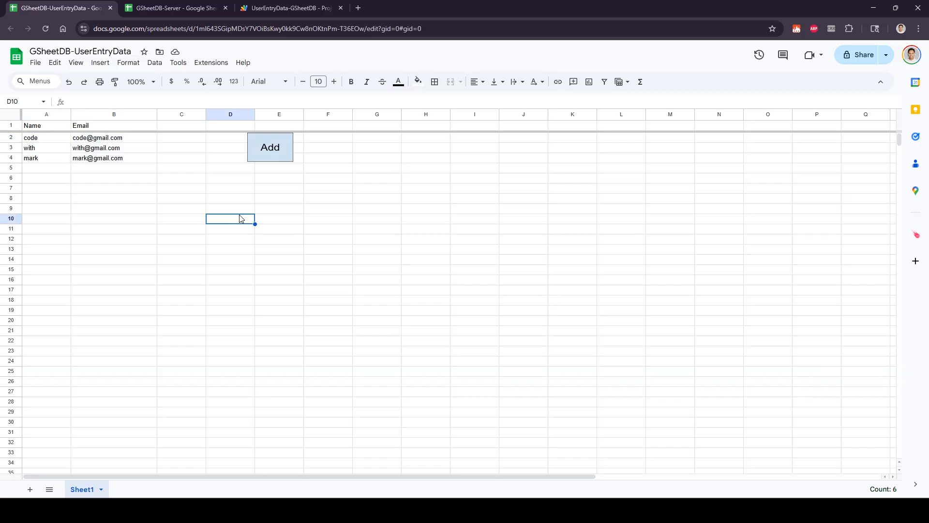
Step: Run the Add script, check the server tab, then run Add again
left_click(270, 147)
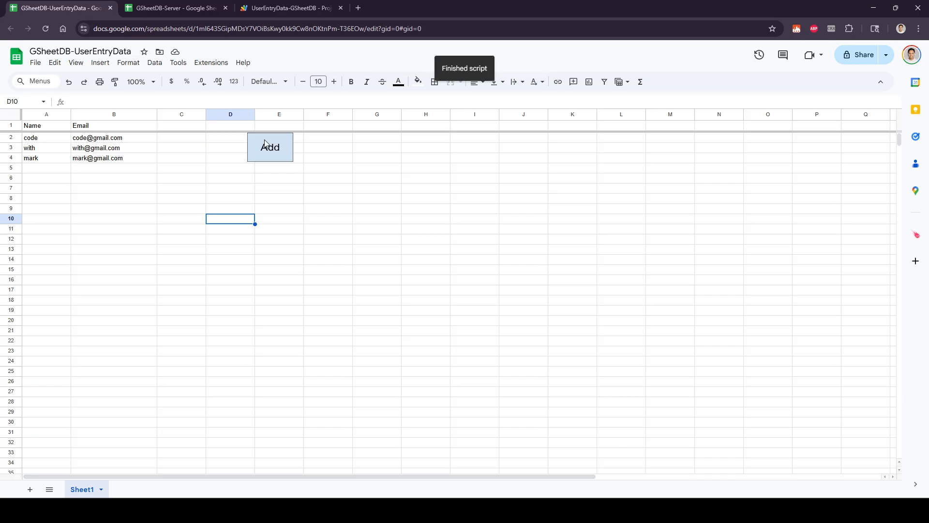
mouse_move(174, 8)
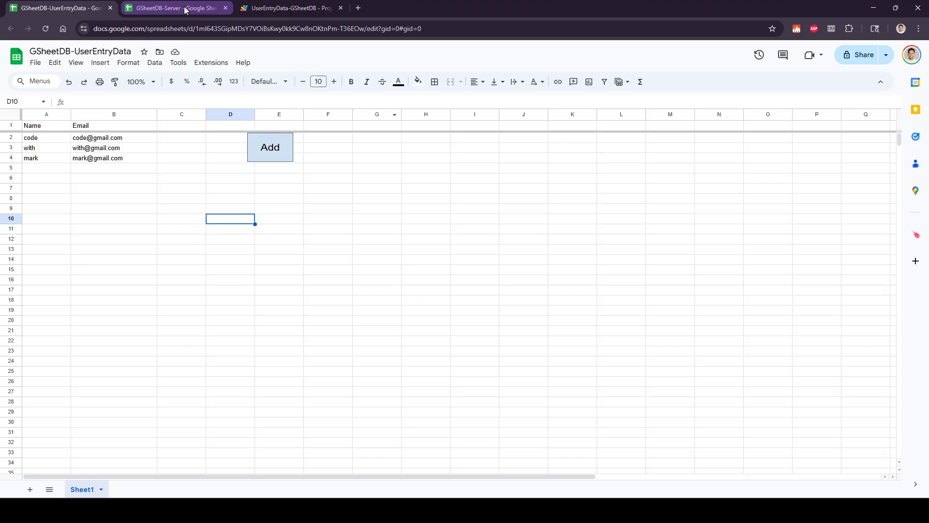
left_click(175, 8)
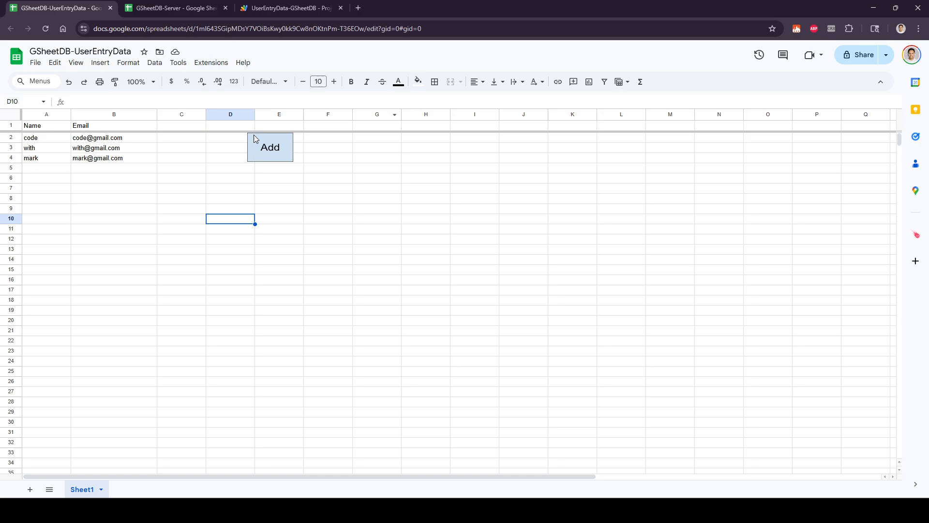
mouse_move(270, 151)
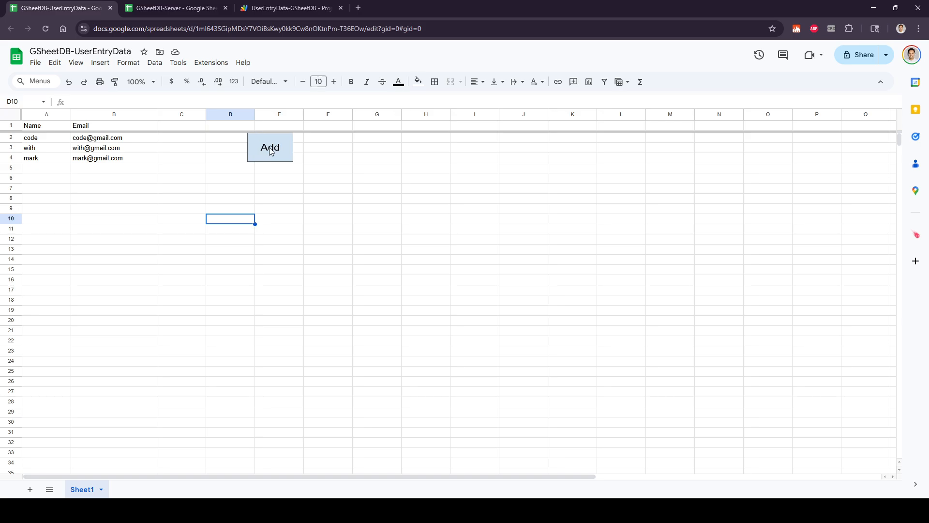
left_click(270, 147)
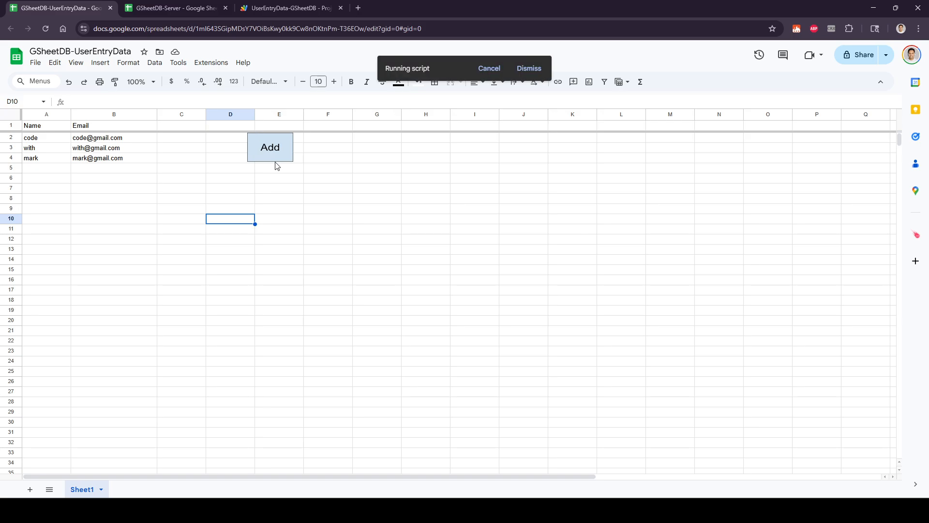
Step: Inspect the six Name/Email rows copied into GSheetDB-Server and bring up the script project
left_click(174, 7)
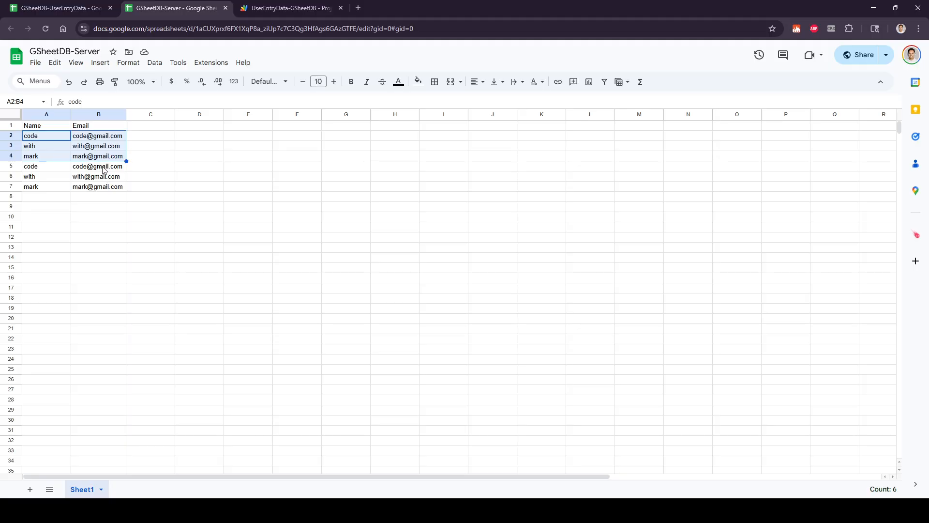
mouse_move(103, 212)
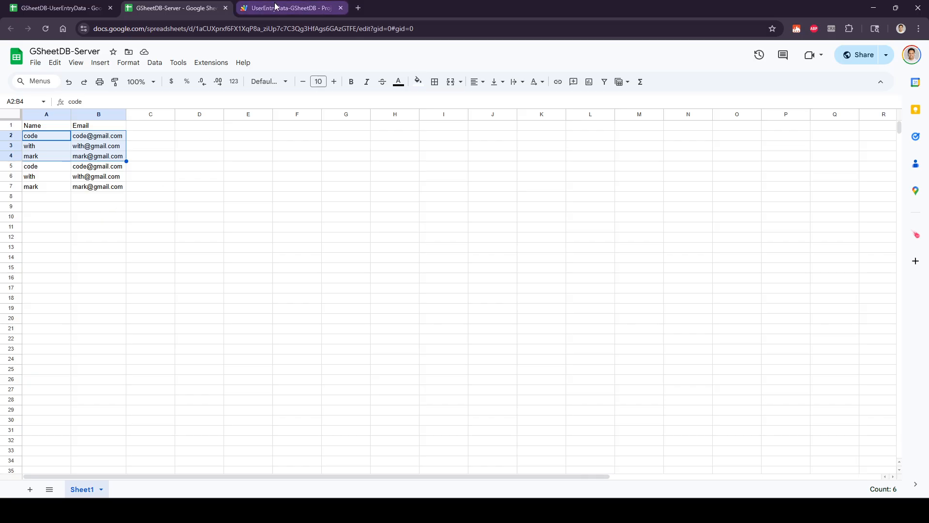
mouse_move(290, 8)
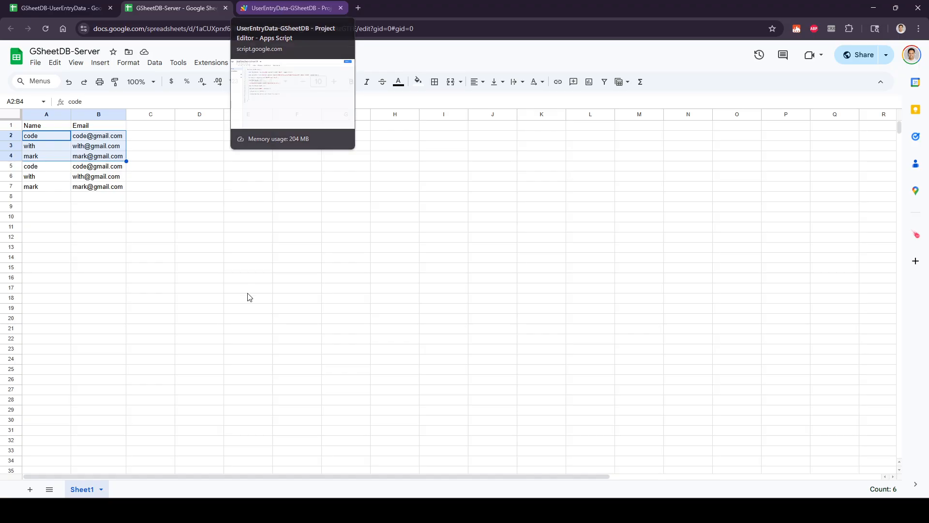
left_click(248, 288)
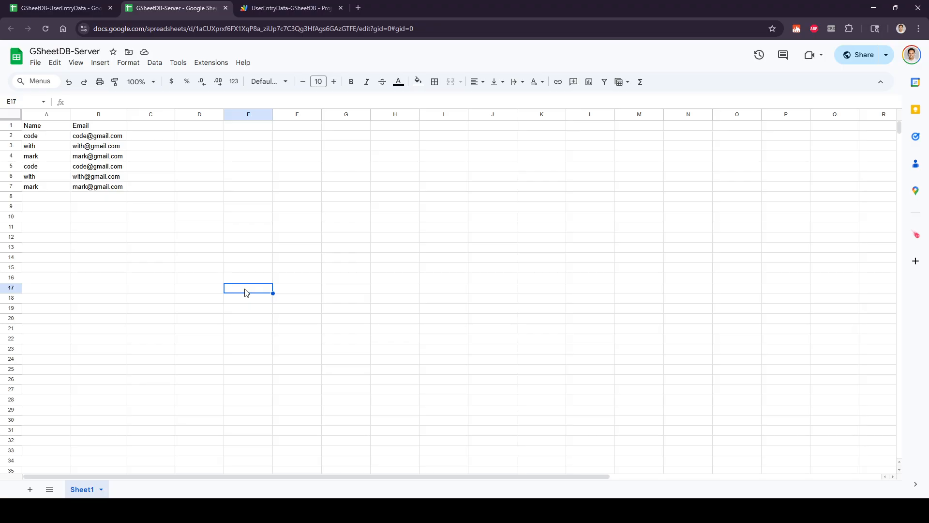
left_click(178, 8)
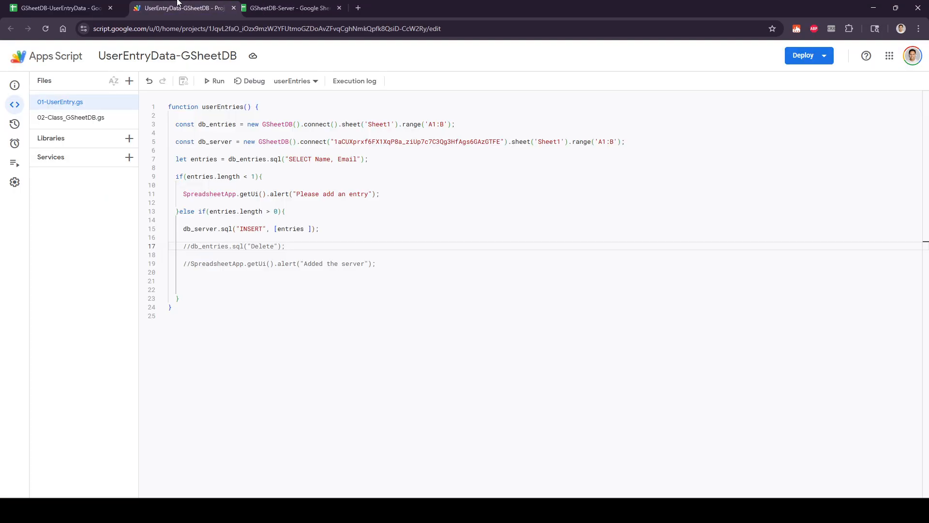
Step: From the entry sheet, open Extensions > Apps Script after briefly browsing Tools
left_click(57, 7)
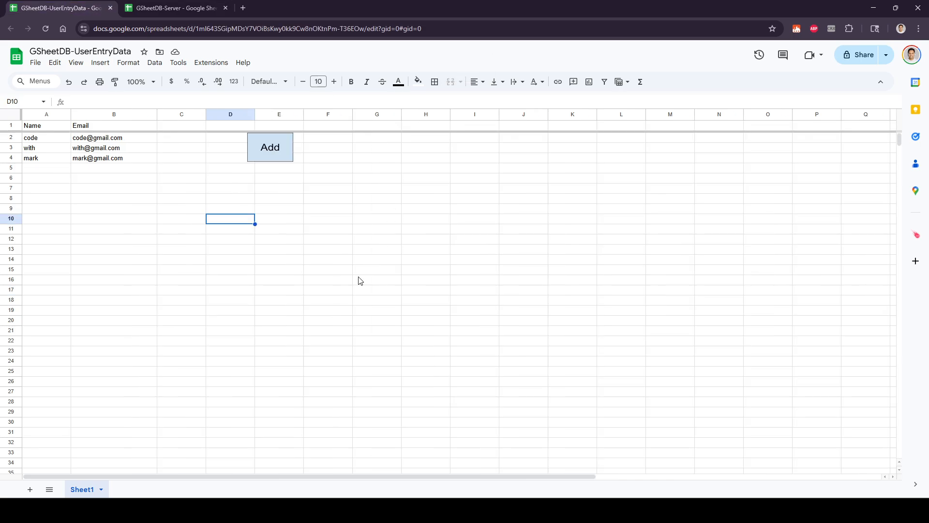
left_click(377, 279)
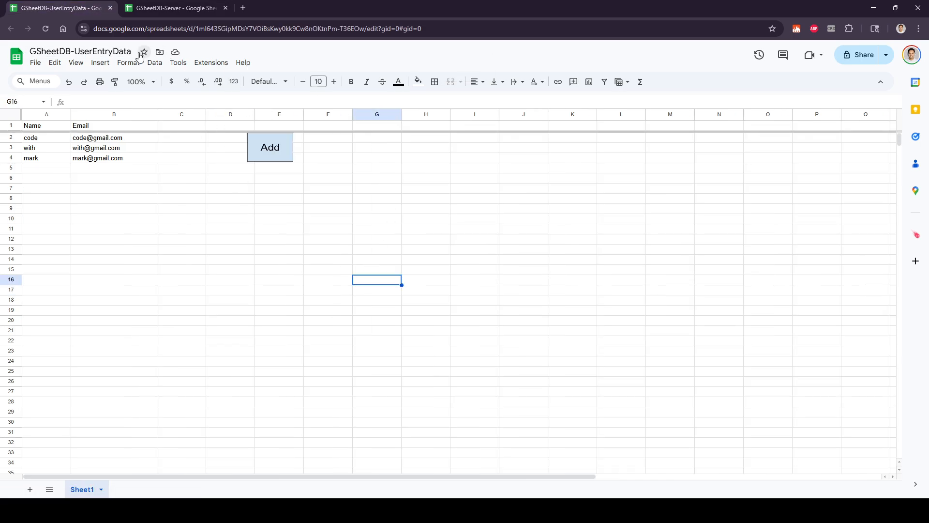
mouse_move(210, 63)
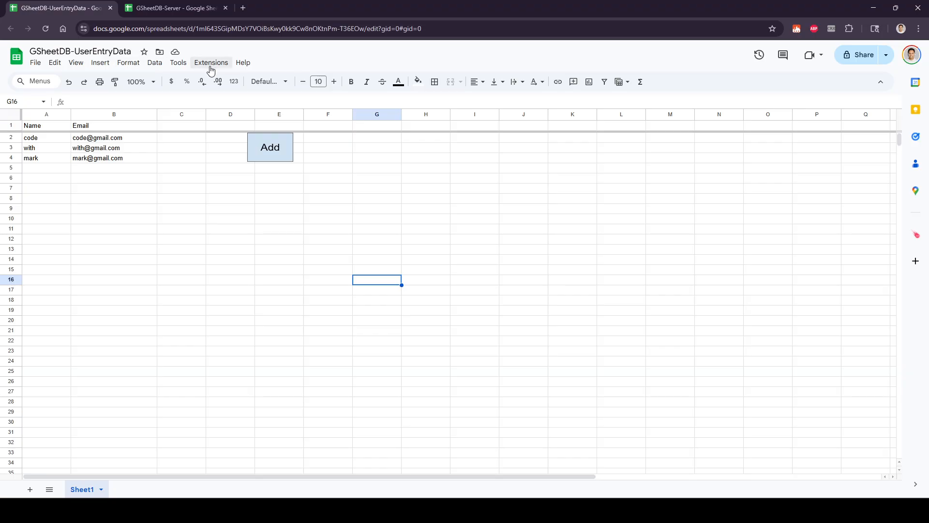
left_click(211, 63)
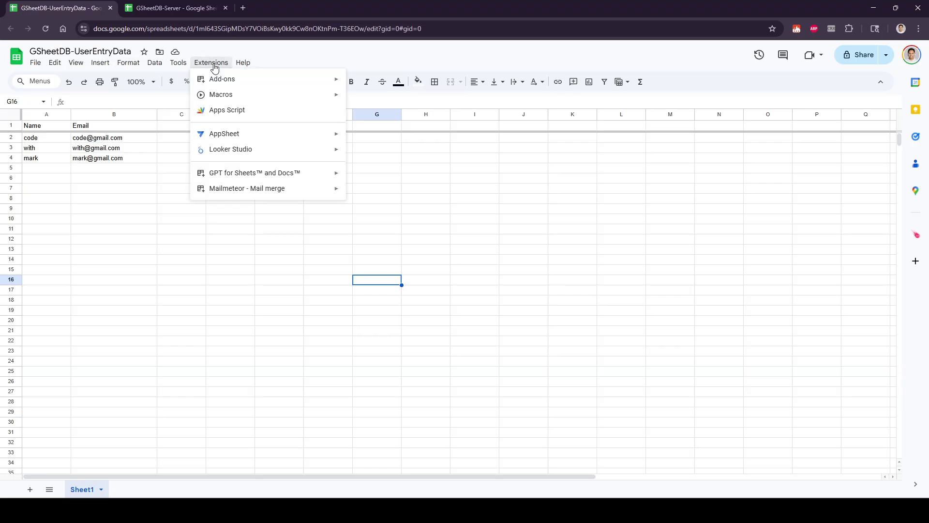
mouse_move(227, 110)
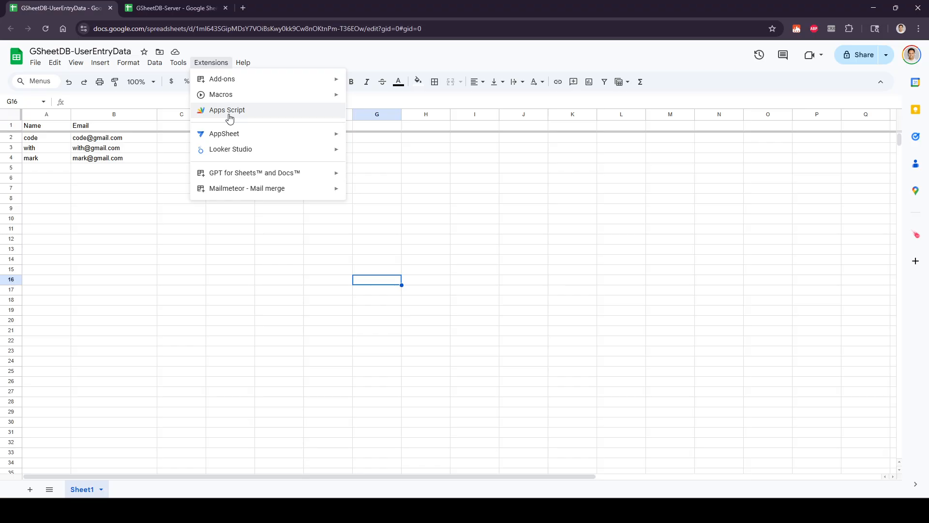
mouse_move(221, 95)
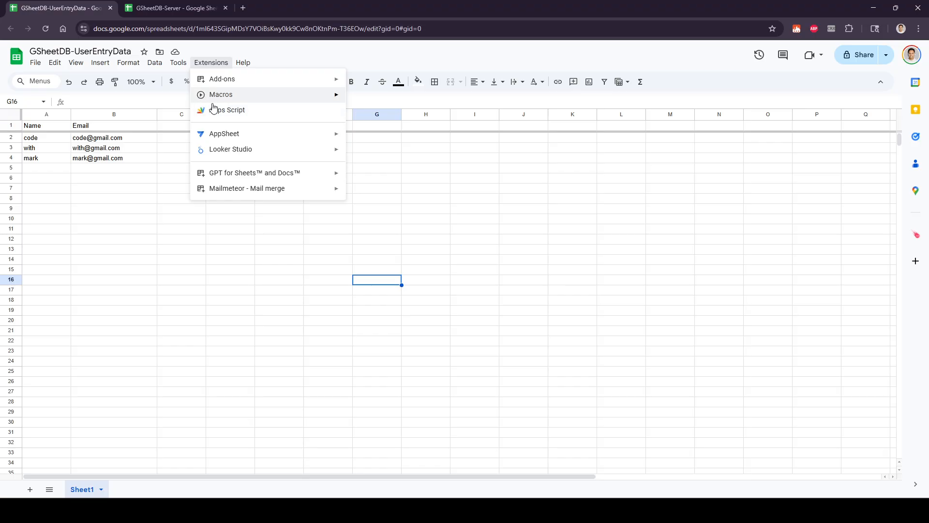
left_click(154, 62)
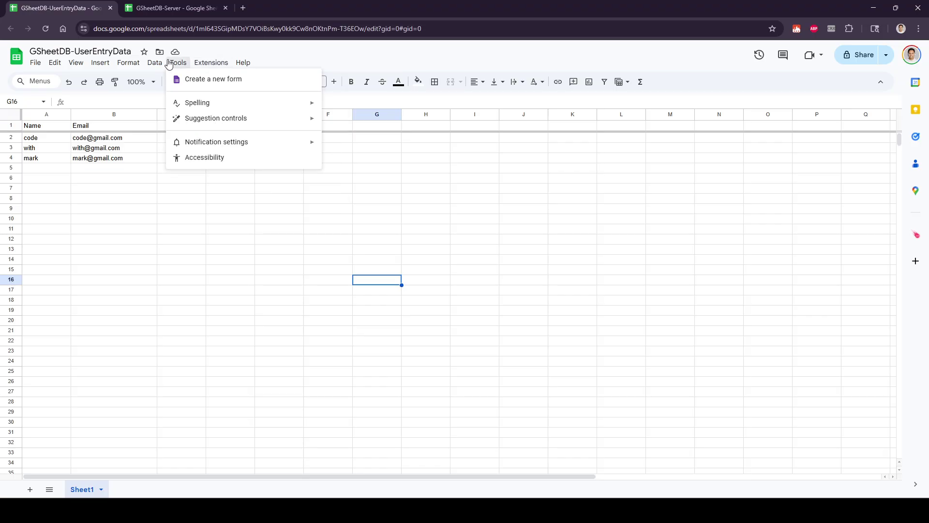
left_click(211, 63)
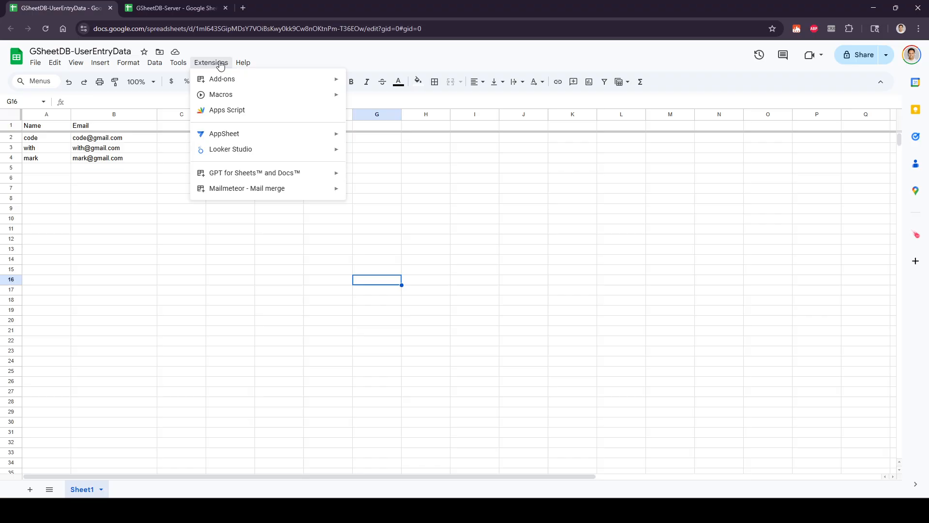
mouse_move(227, 109)
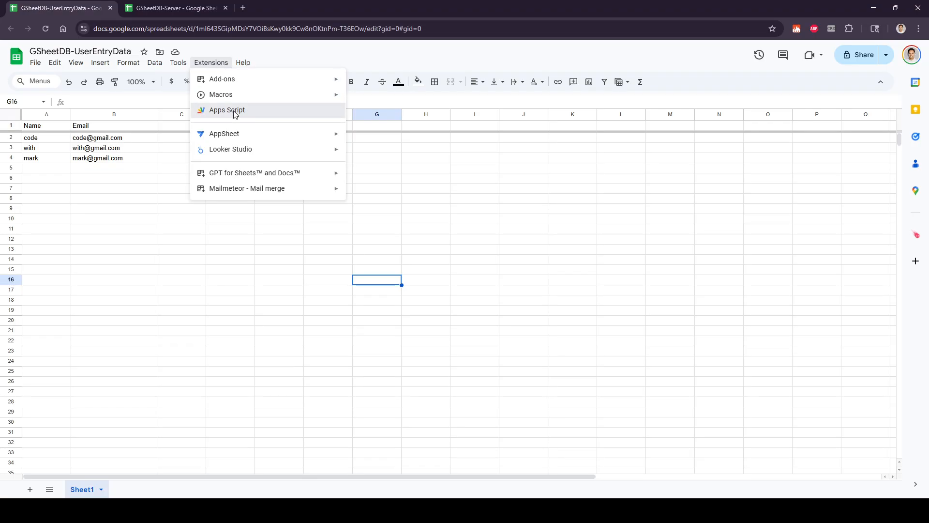
left_click(227, 109)
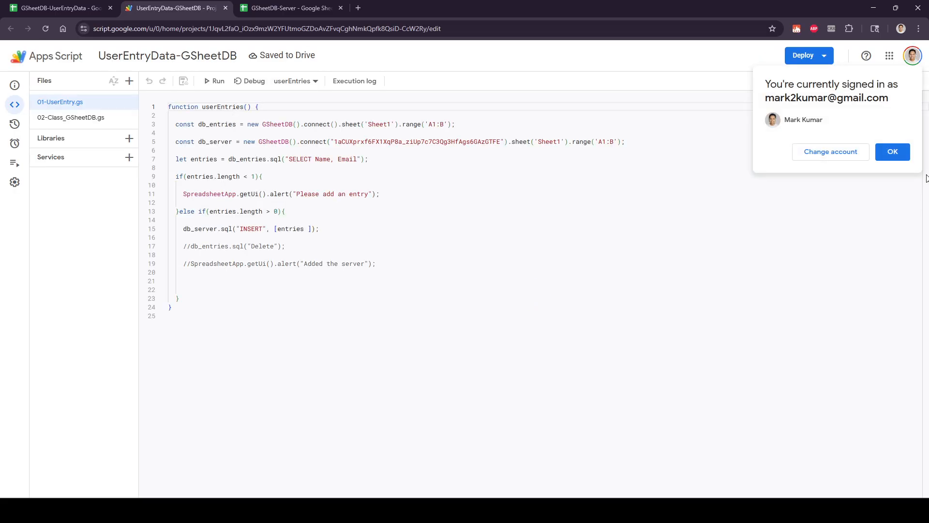
Step: Dismiss the account notice and highlight userEntries and the db_entries connection line
left_click(892, 151)
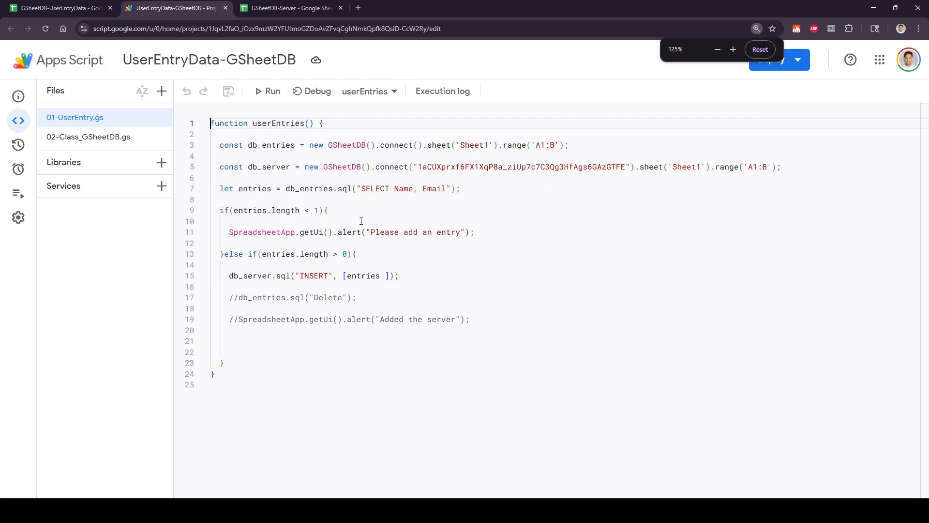
double_click(277, 123)
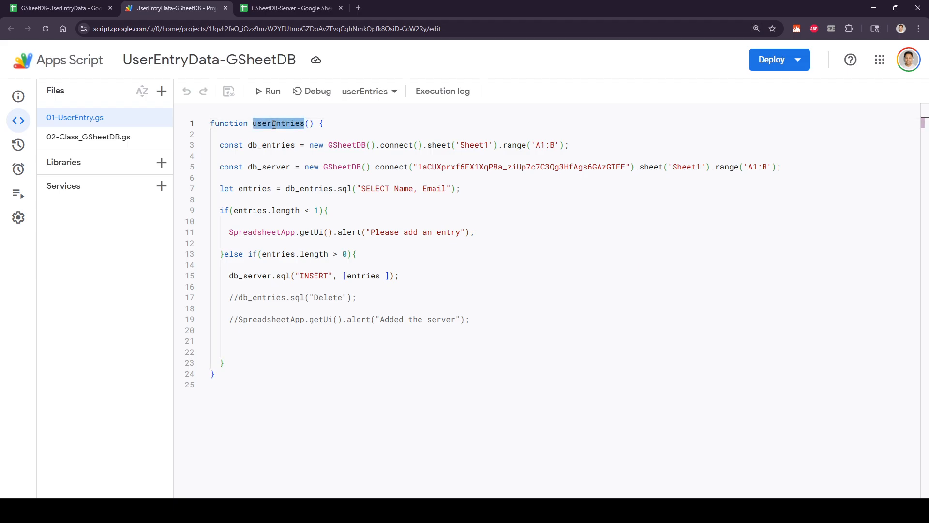
mouse_move(237, 143)
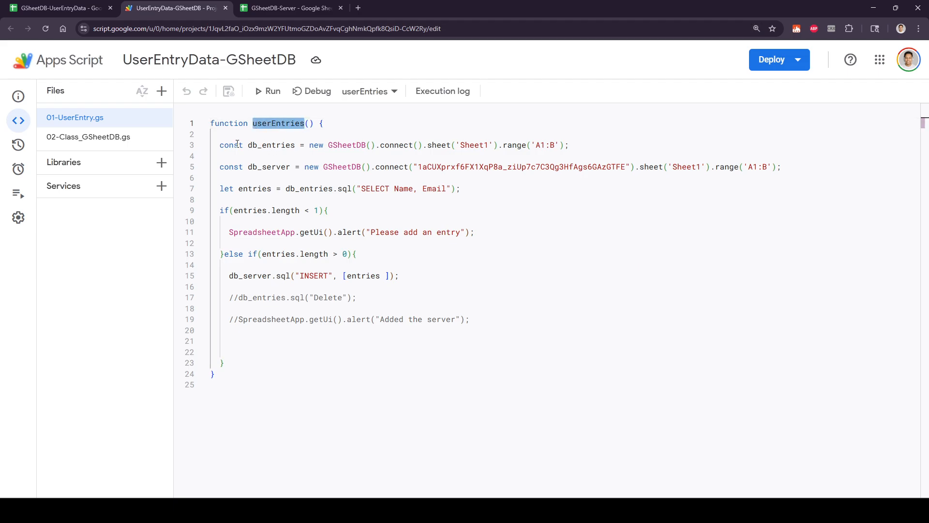
double_click(271, 144)
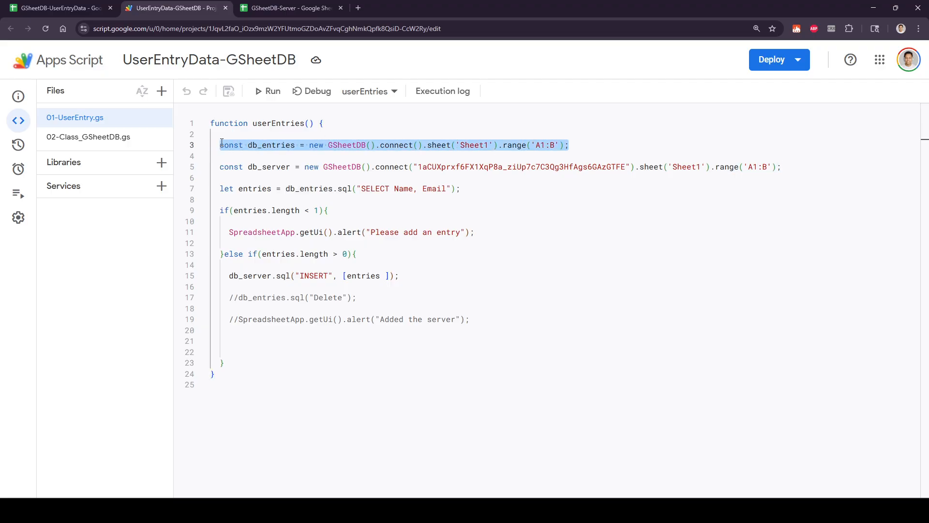
double_click(271, 144)
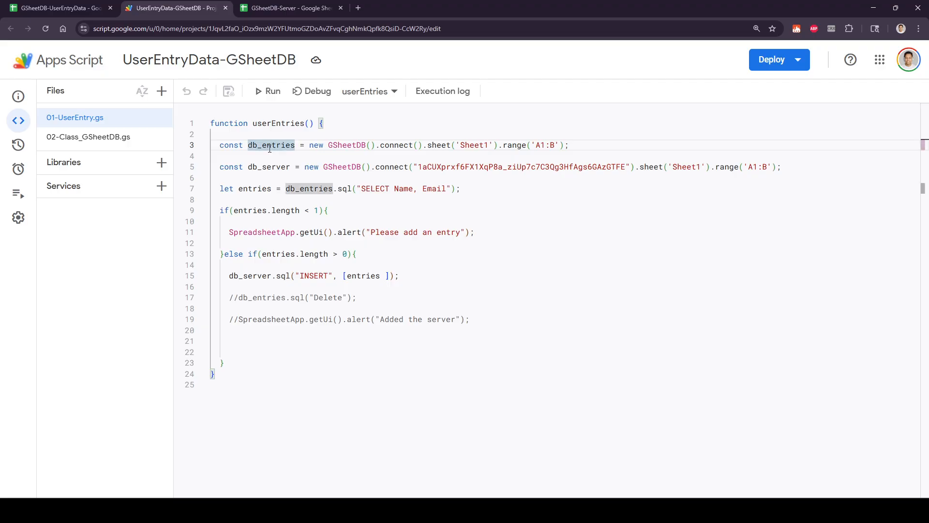
mouse_move(401, 156)
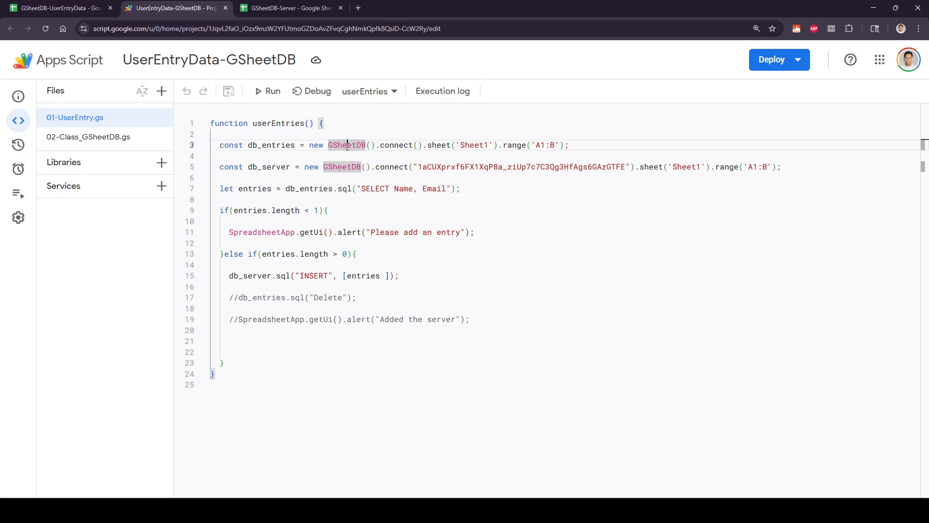
mouse_move(89, 137)
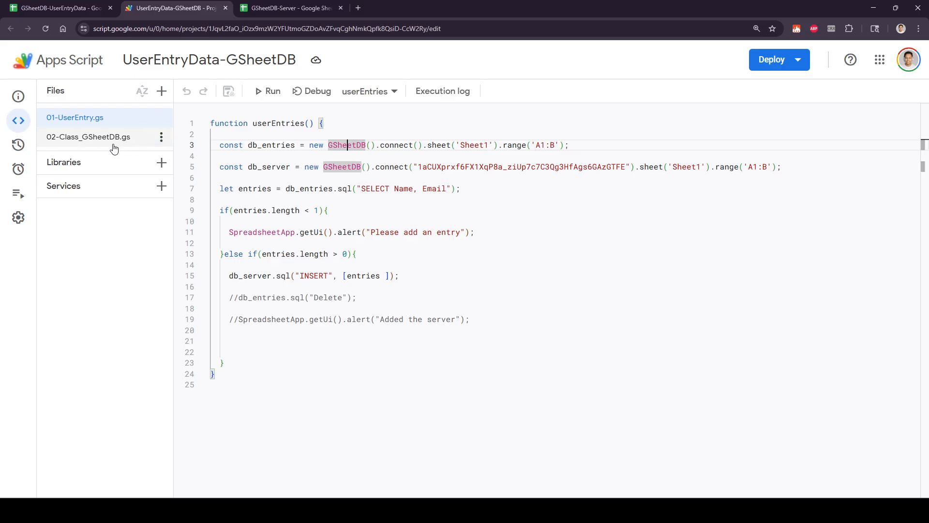
left_click(88, 137)
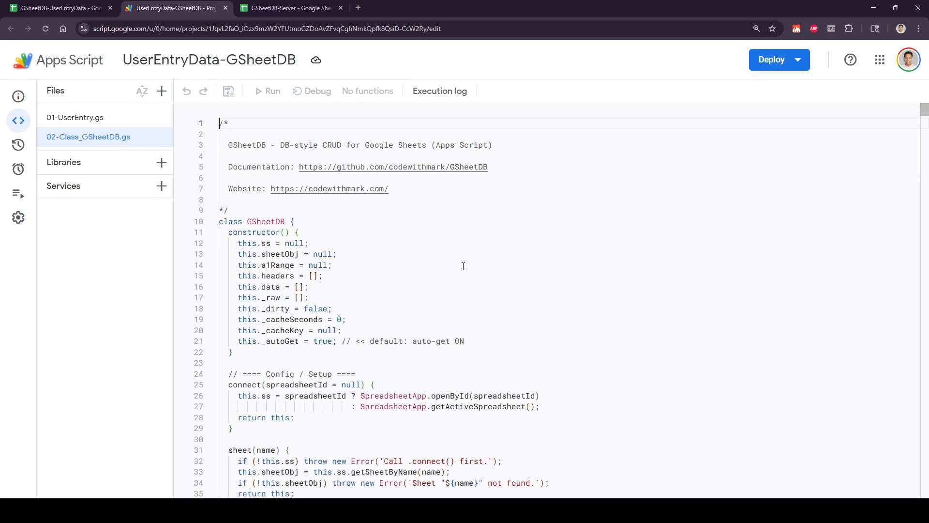
scroll("down", 3)
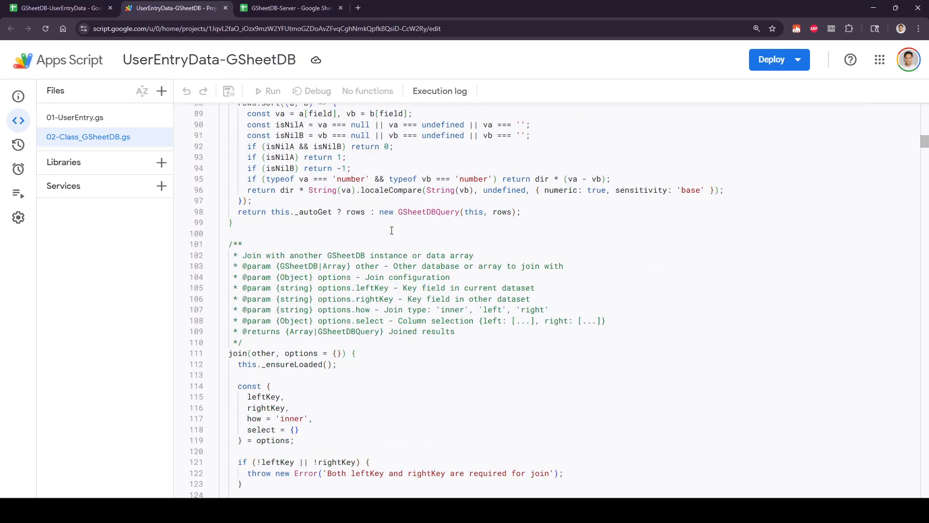
scroll("down", 3)
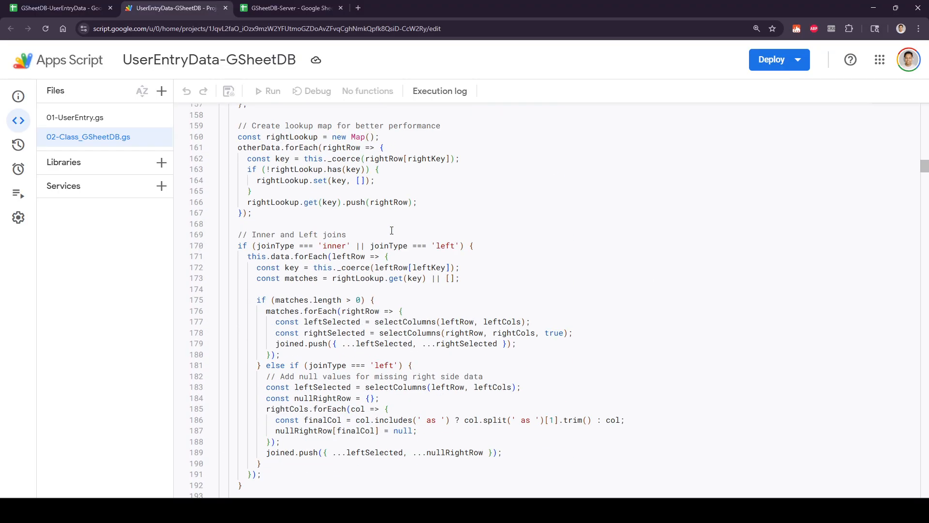
left_click(75, 118)
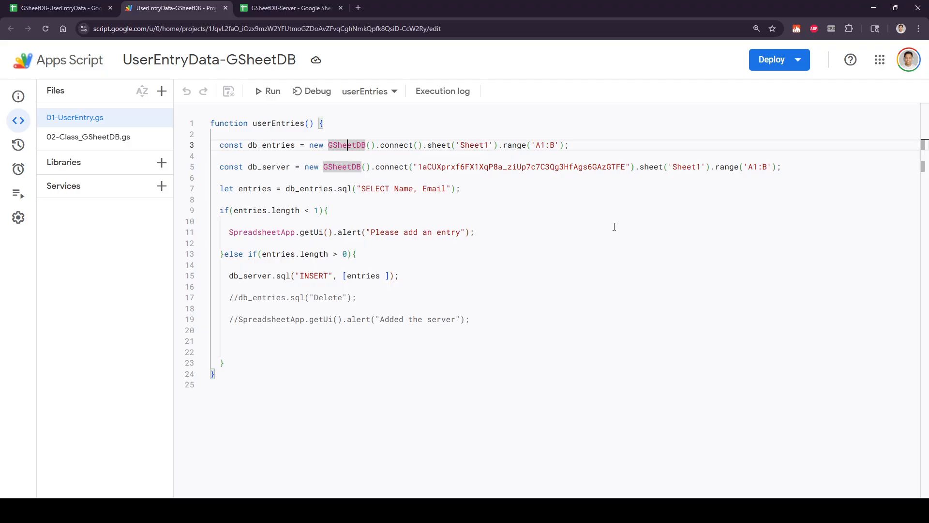
mouse_move(608, 227)
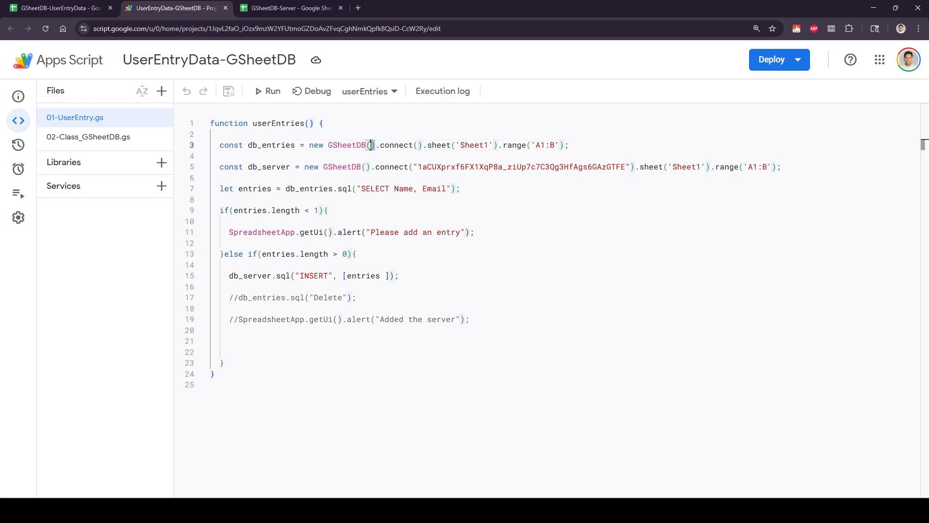
Step: Highlight the GSheetDB().connect call on line 3, then return to GSheetDB-UserEntryData
left_click(416, 145)
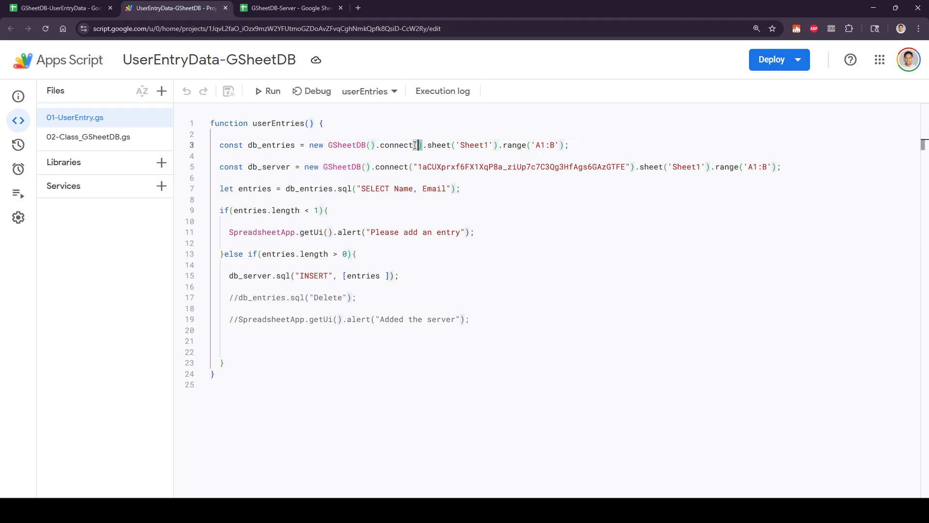
double_click(398, 145)
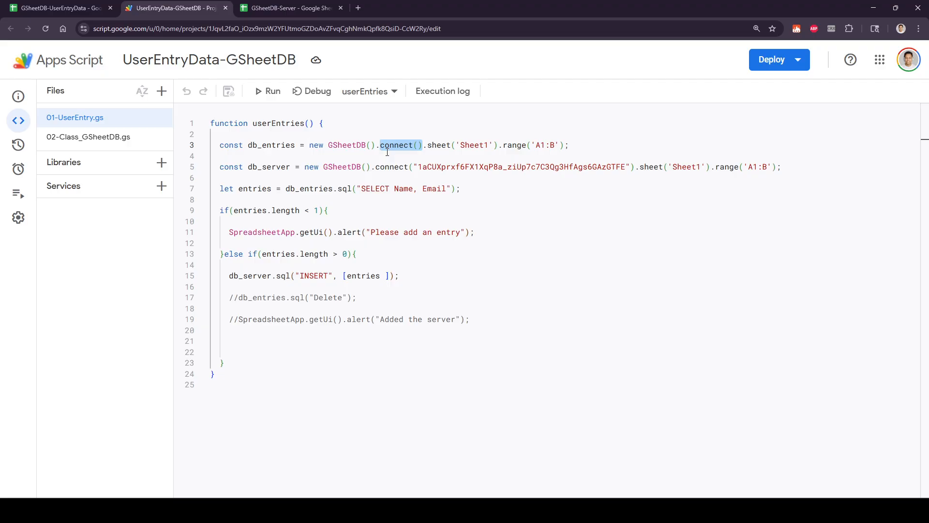
left_click(211, 62)
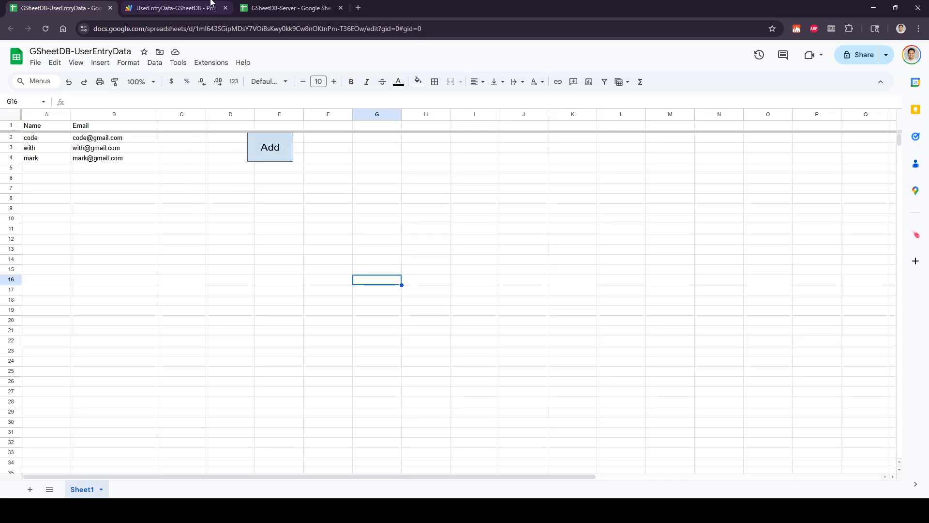
Step: Compare the GSheetDB-Server spreadsheet ID with the script's db_server connection string
left_click(171, 8)
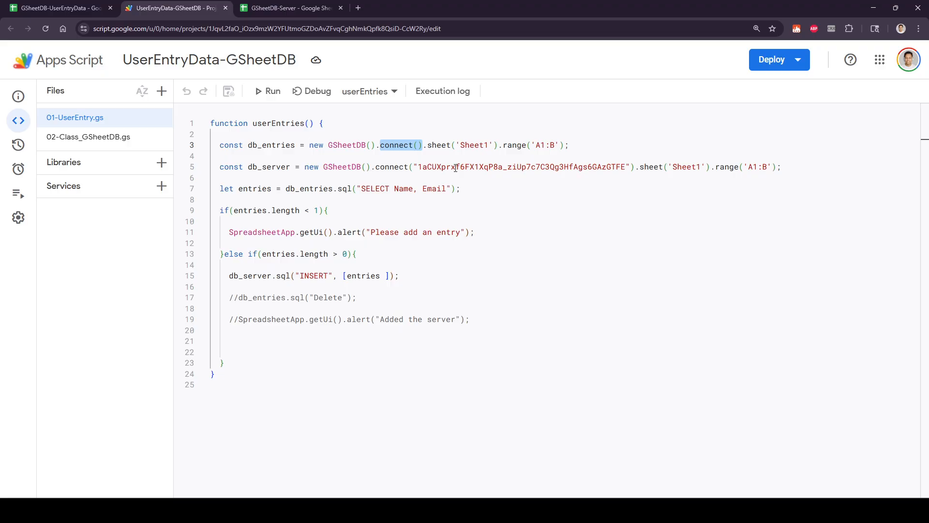
mouse_move(291, 8)
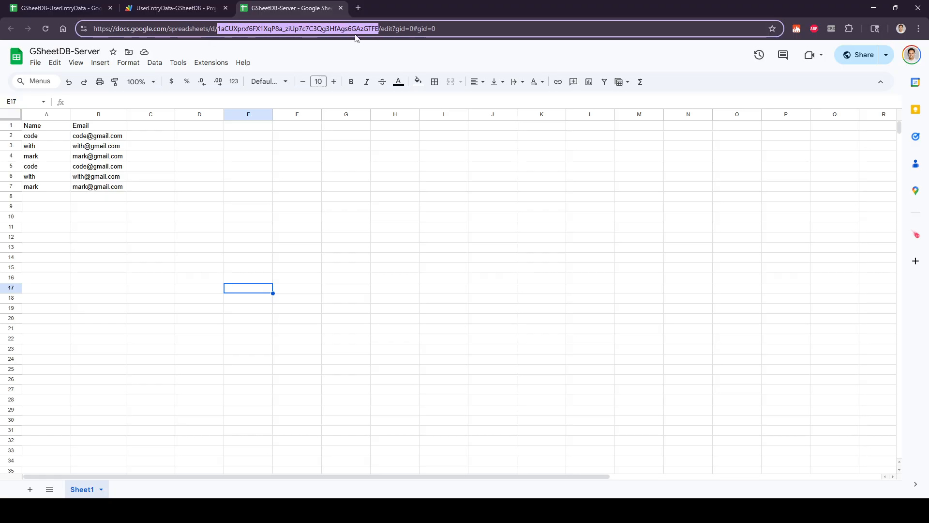
left_click(172, 8)
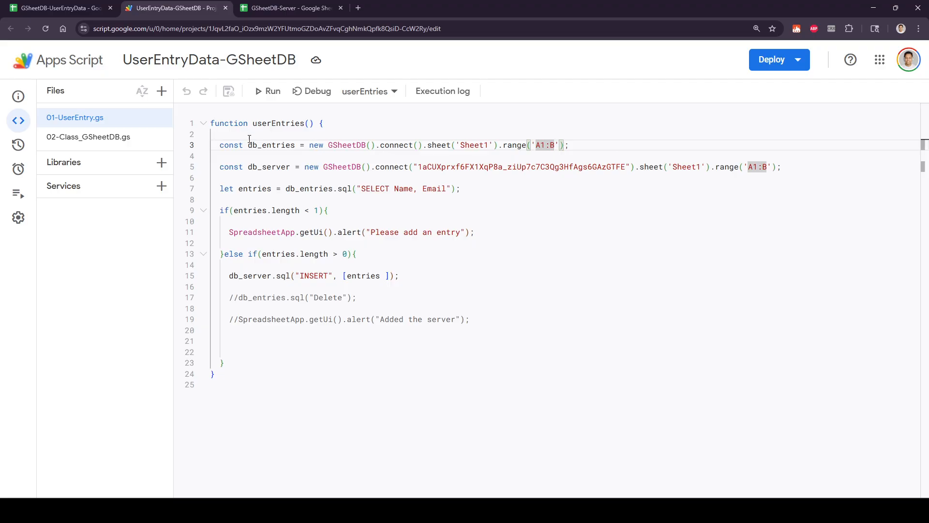
Step: Highlight db_server, the server spreadsheet ID and the sql call, then return to the entry sheet
double_click(271, 145)
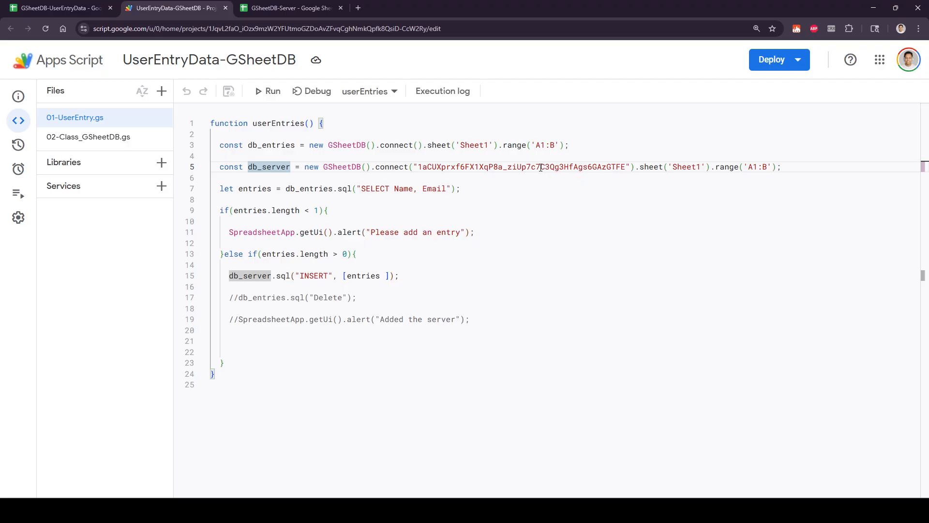
double_click(521, 166)
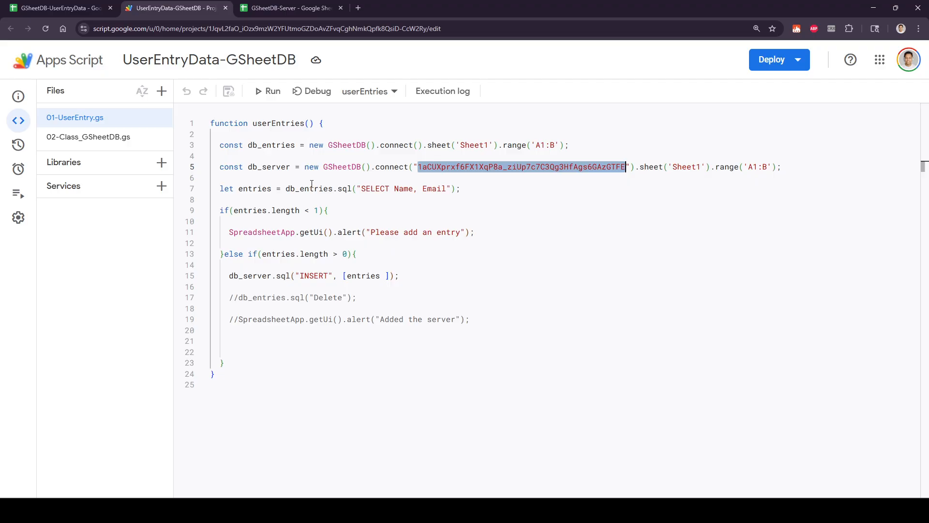
mouse_move(333, 185)
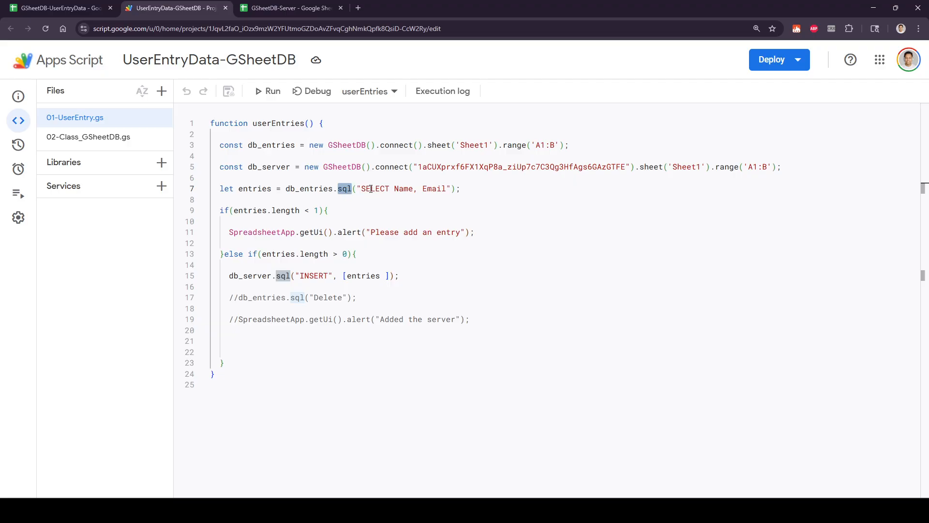
double_click(309, 189)
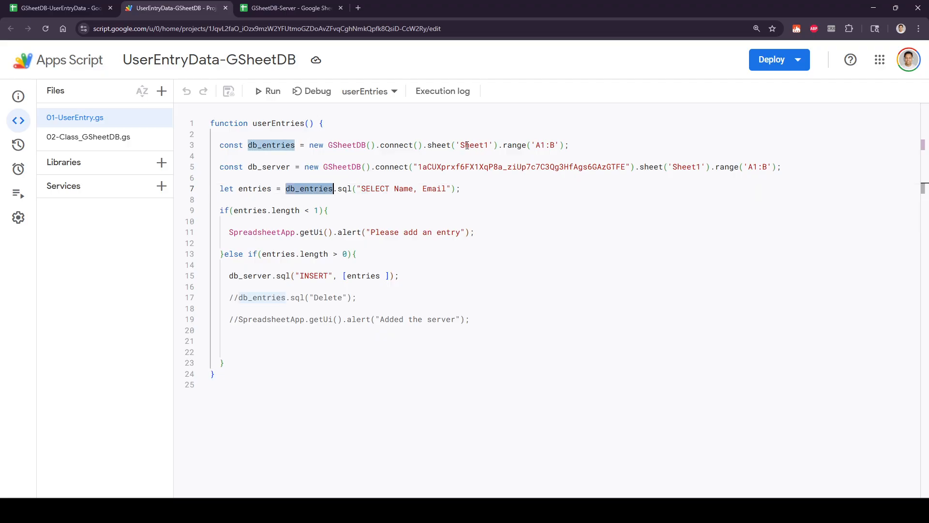
left_click(389, 192)
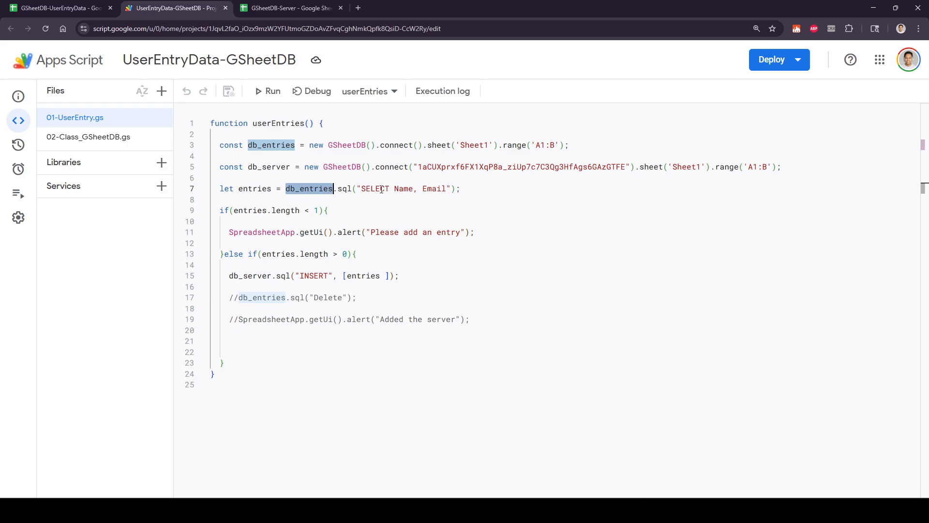
left_click(435, 189)
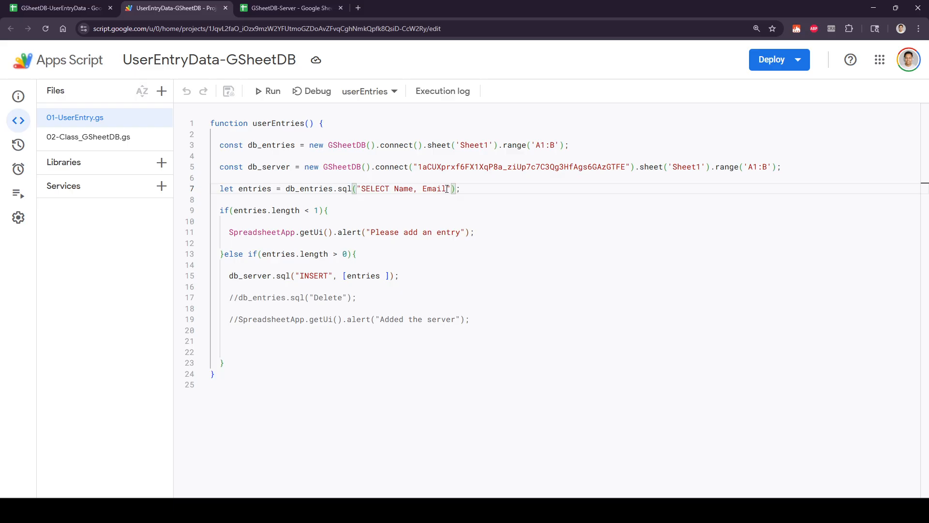
left_click(56, 8)
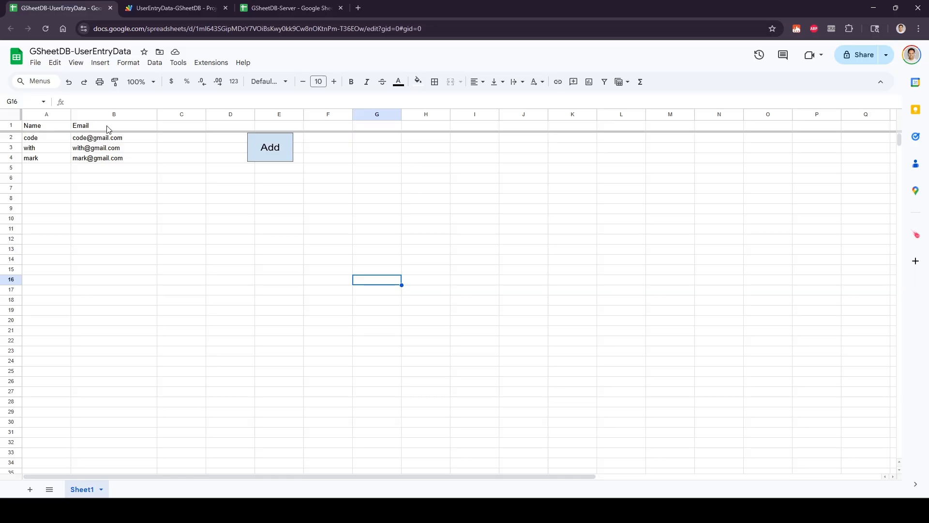
mouse_move(325, 132)
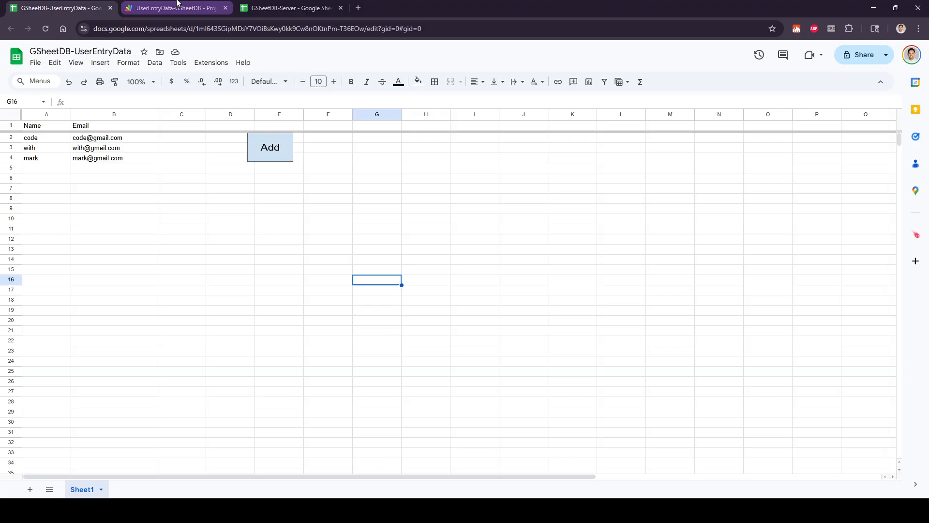
mouse_move(175, 7)
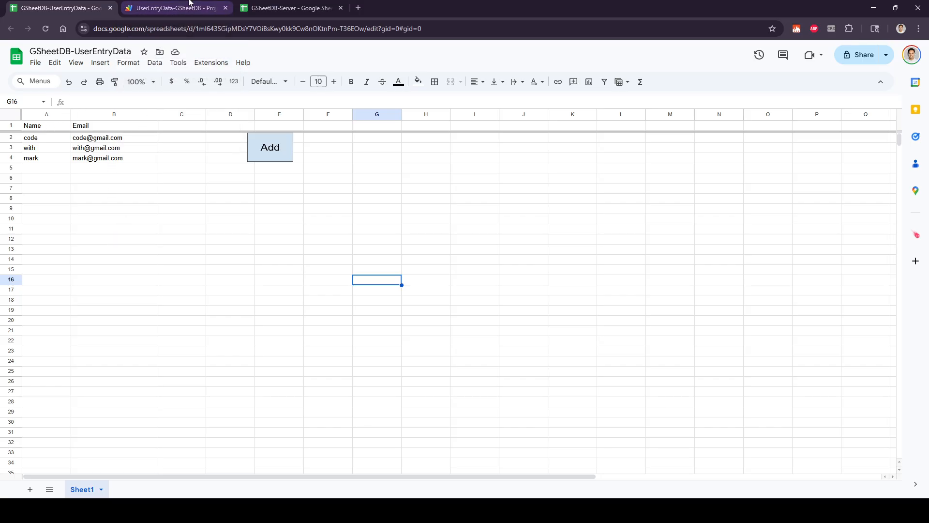
Step: Switch back to the UserEntryData-GSheetDB Apps Script project
left_click(172, 8)
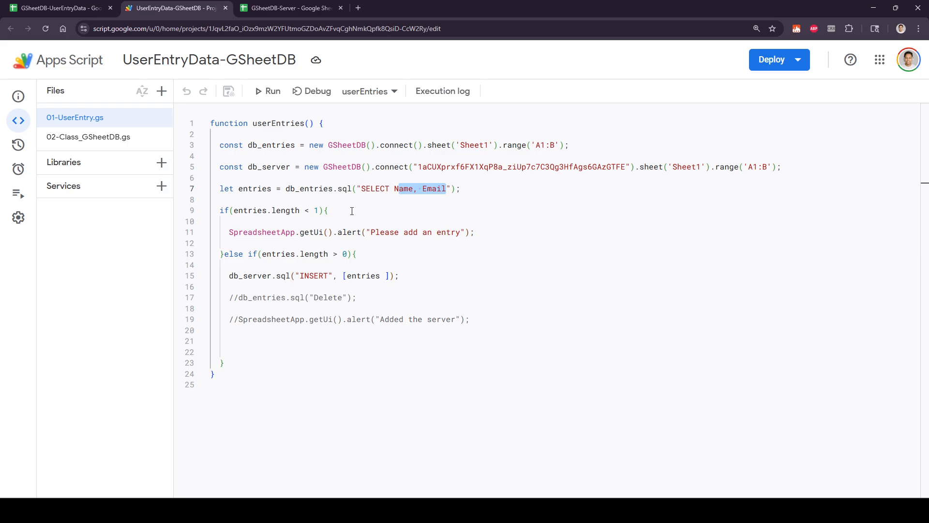
Step: Select the Name/Email rows A2:B7 and check them against the empty-entry alert code
left_click(57, 8)
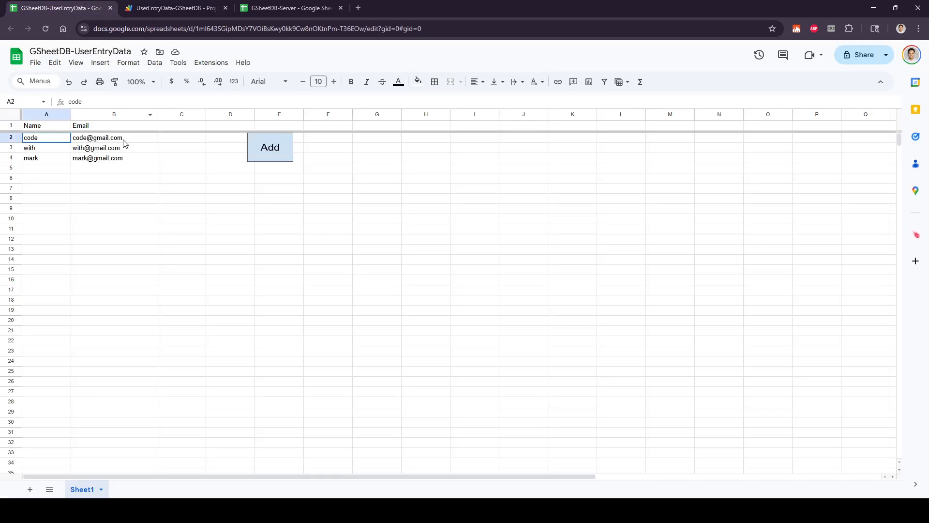
left_click_drag(46, 137, 113, 188)
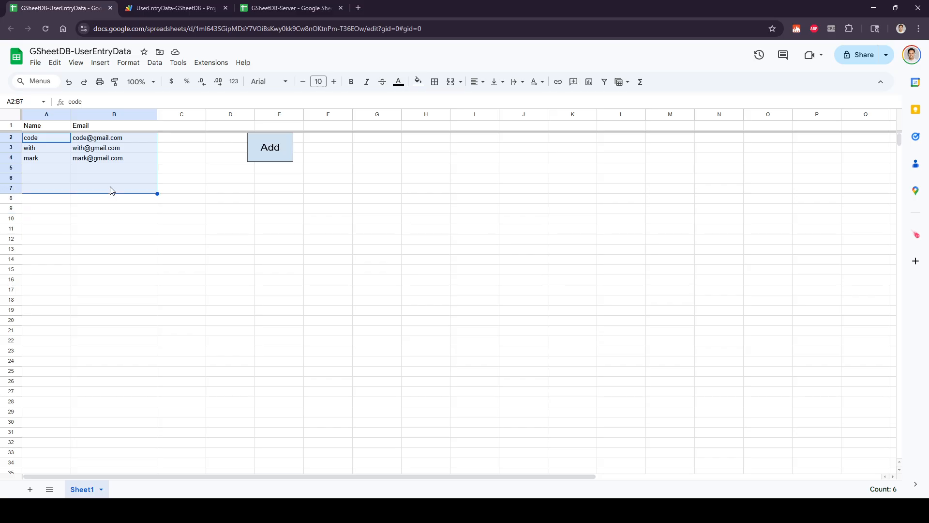
left_click(172, 8)
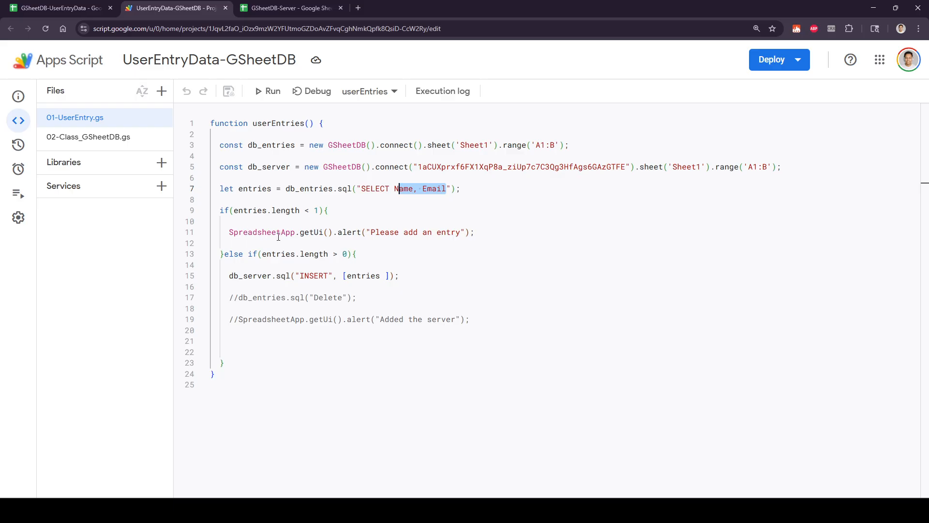
mouse_move(314, 211)
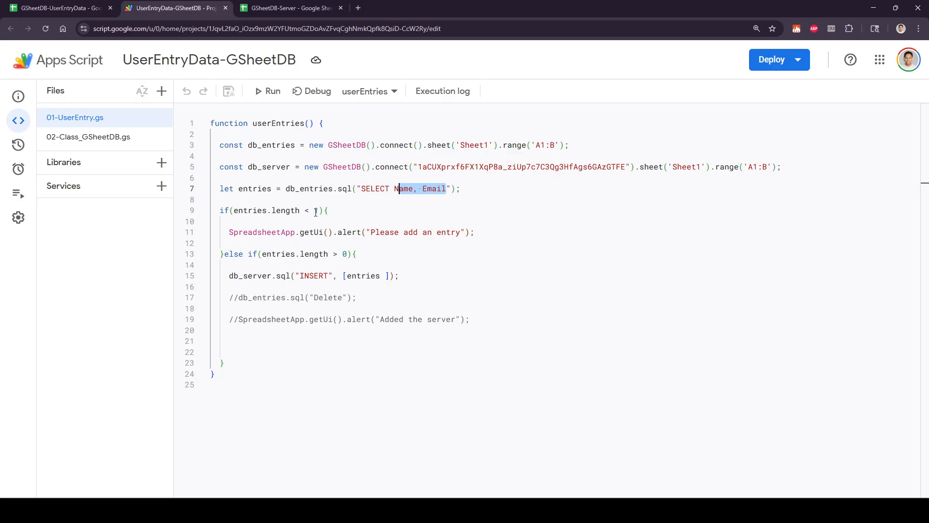
type("1")
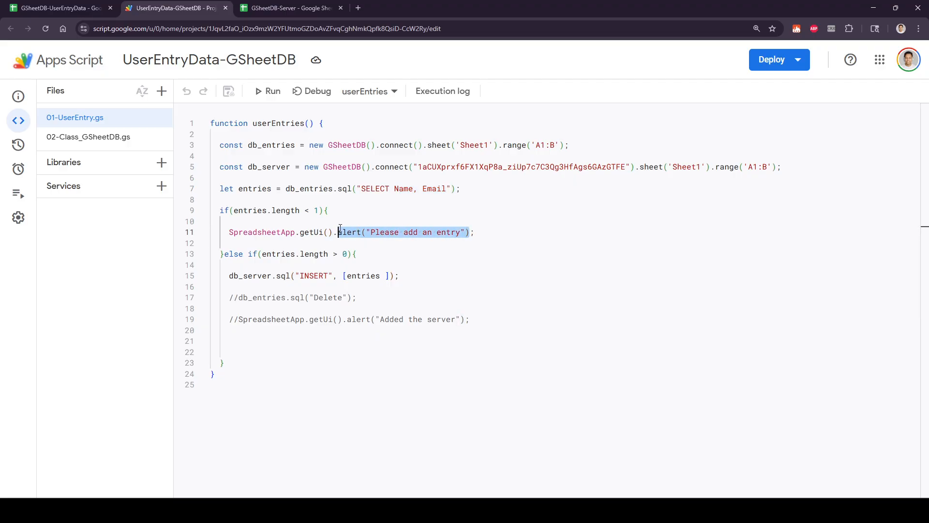
left_click(56, 8)
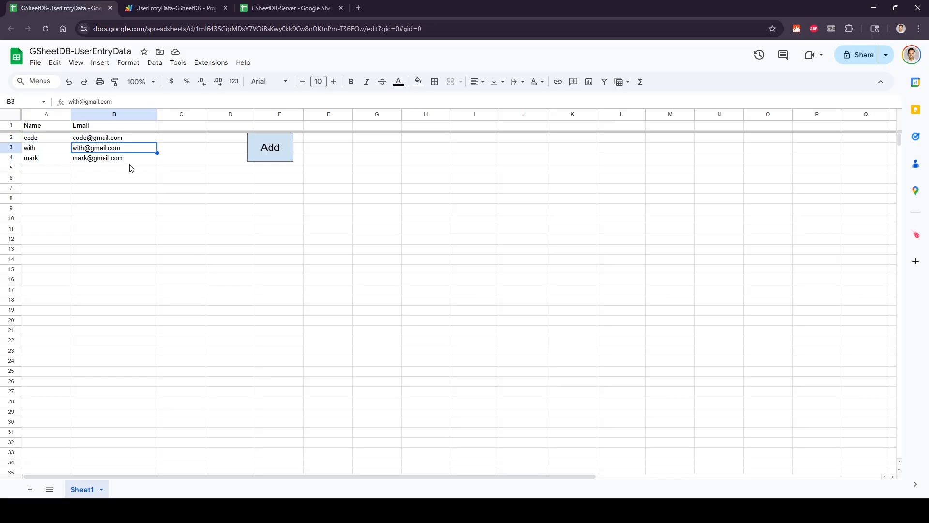
Step: Clear the Name/Email entries A2:B4 and run Add on the empty sheet
left_click_drag(114, 138, 114, 167)
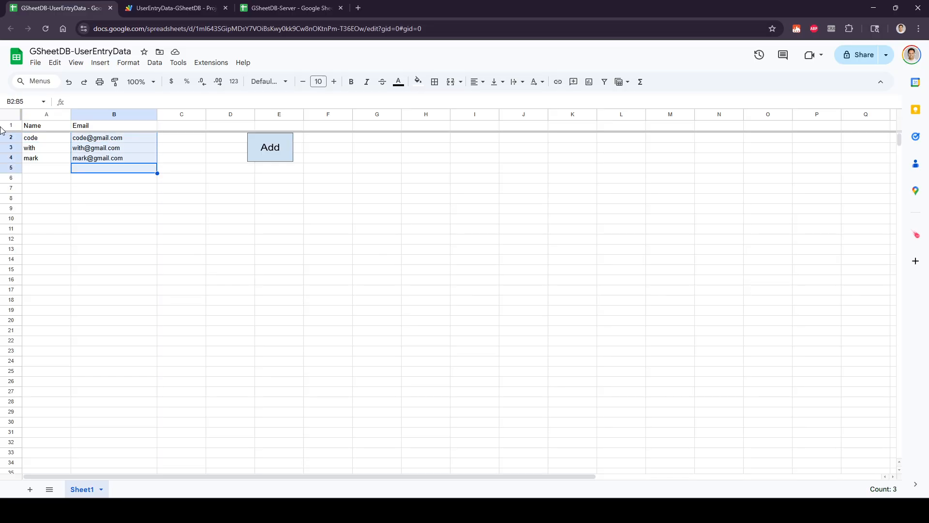
left_click(46, 137)
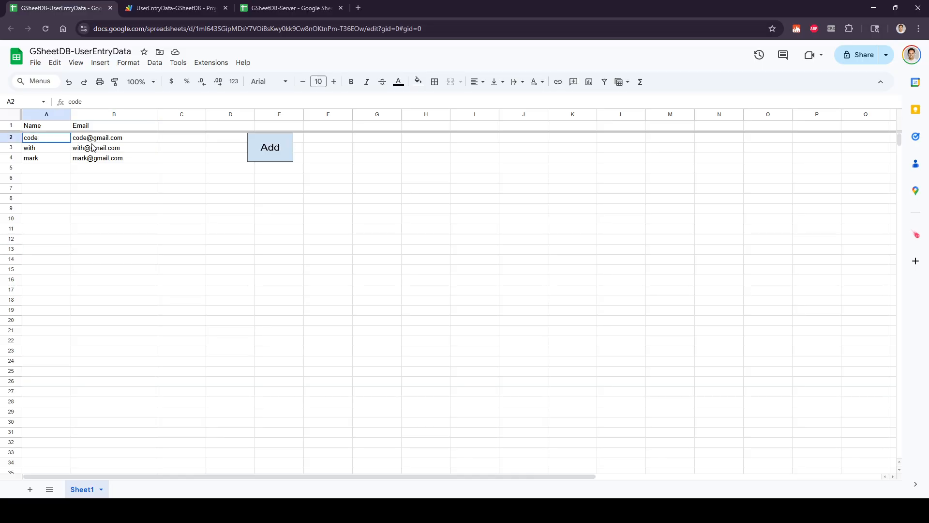
left_click(270, 147)
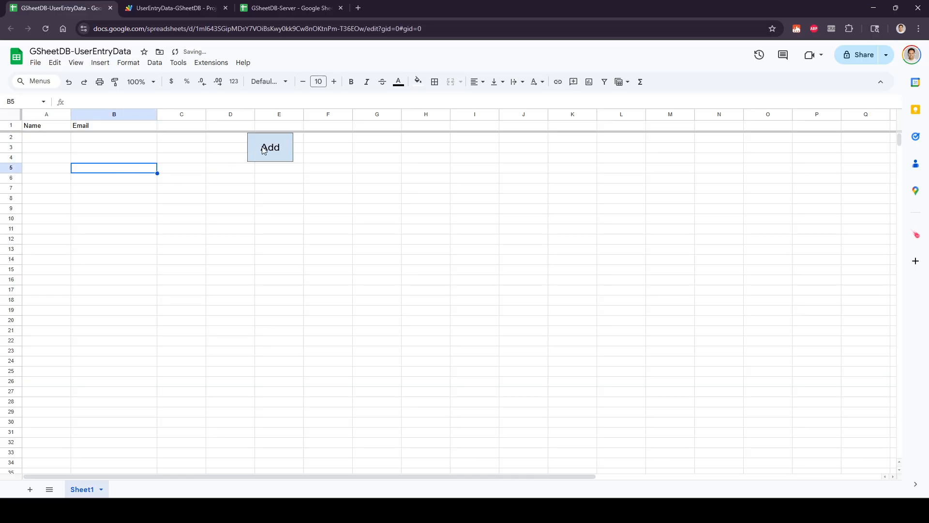
left_click(269, 147)
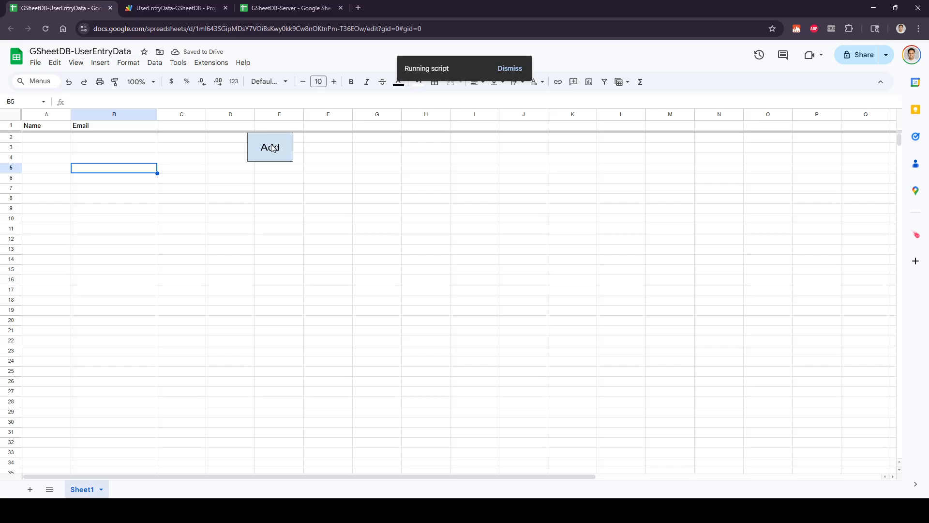
Step: Dismiss the 'Please add an entry' alert and restore the three deleted Name/Email rows
left_click(269, 147)
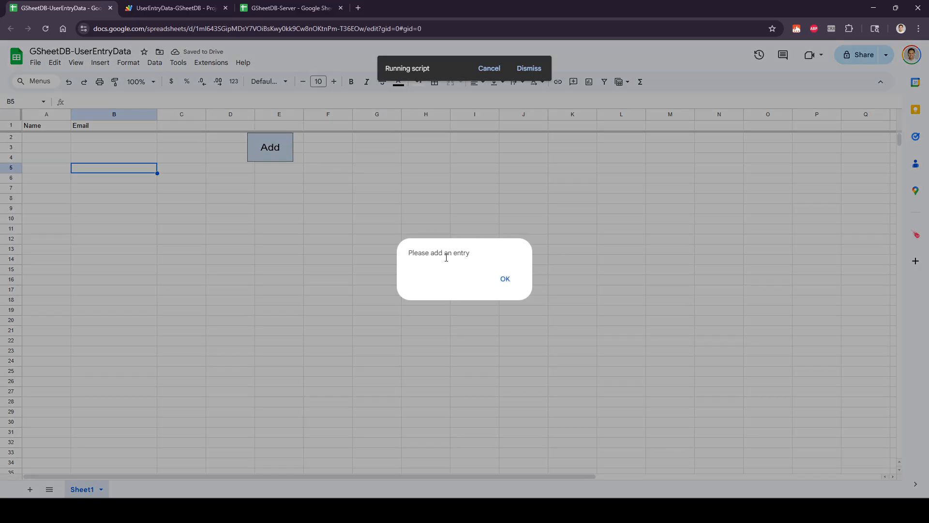
mouse_move(505, 279)
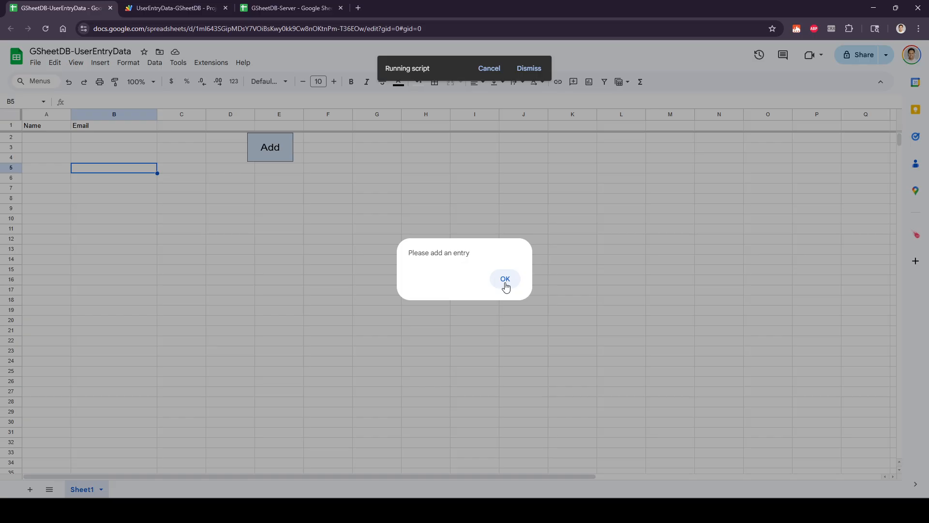
left_click(504, 279)
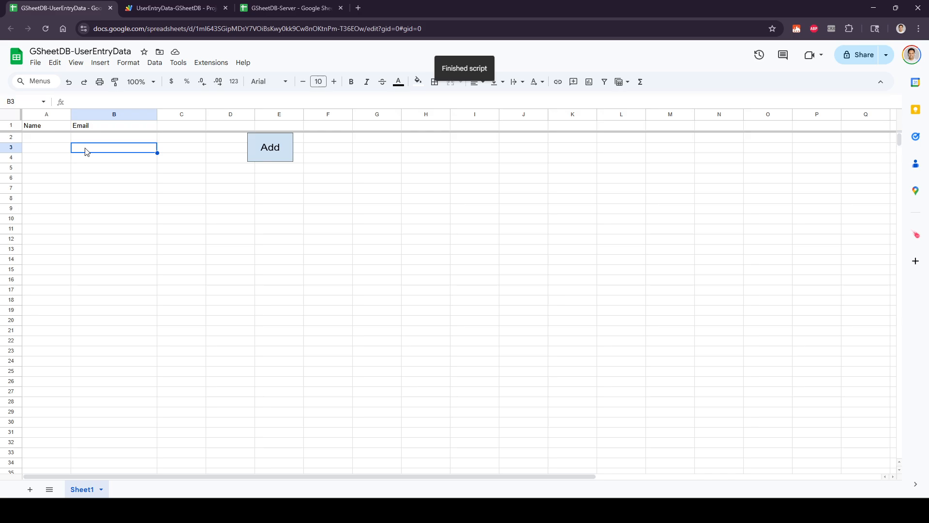
left_click(270, 147)
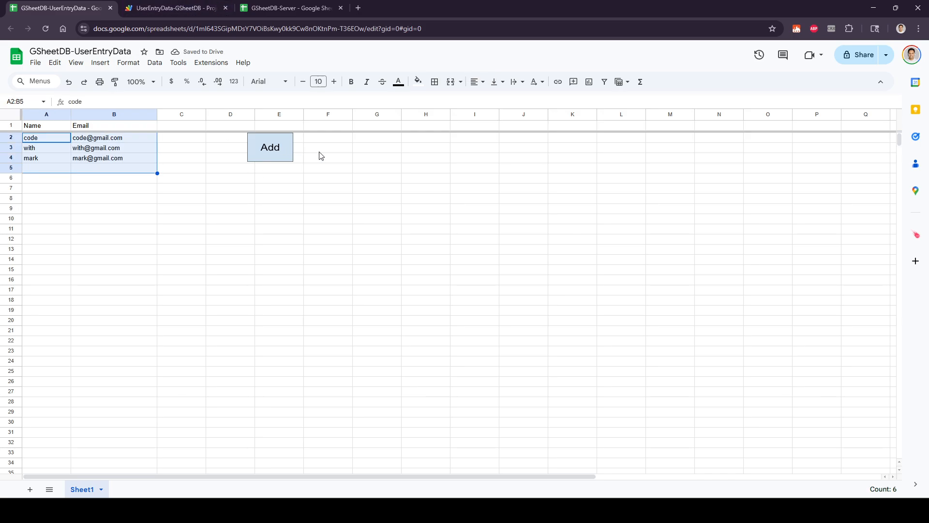
Step: Pass entries to db_server.sql INSERT, keep db_entries Delete commented, and save the script
left_click(172, 8)
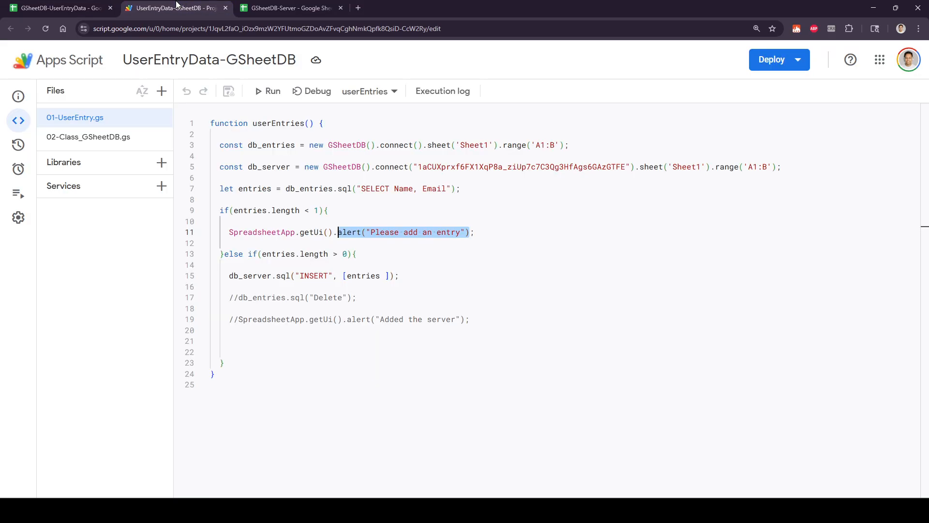
mouse_move(268, 220)
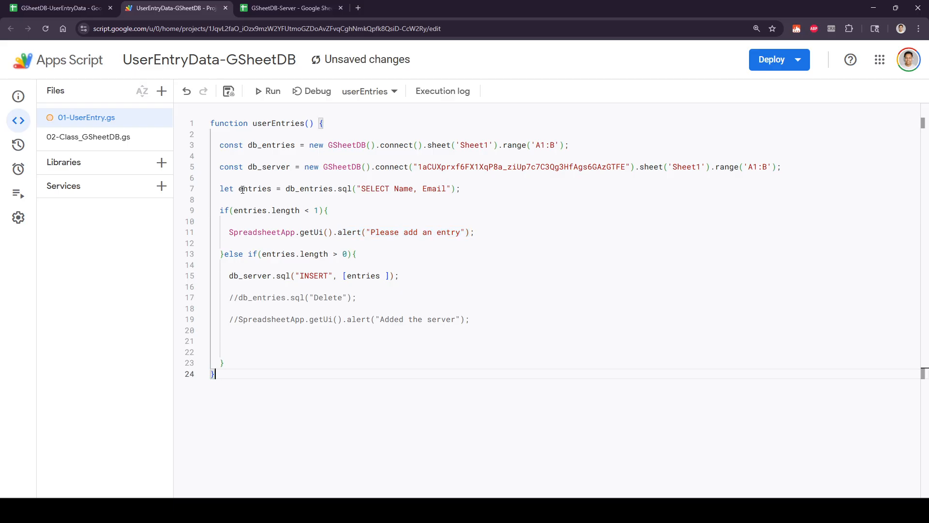
mouse_move(240, 240)
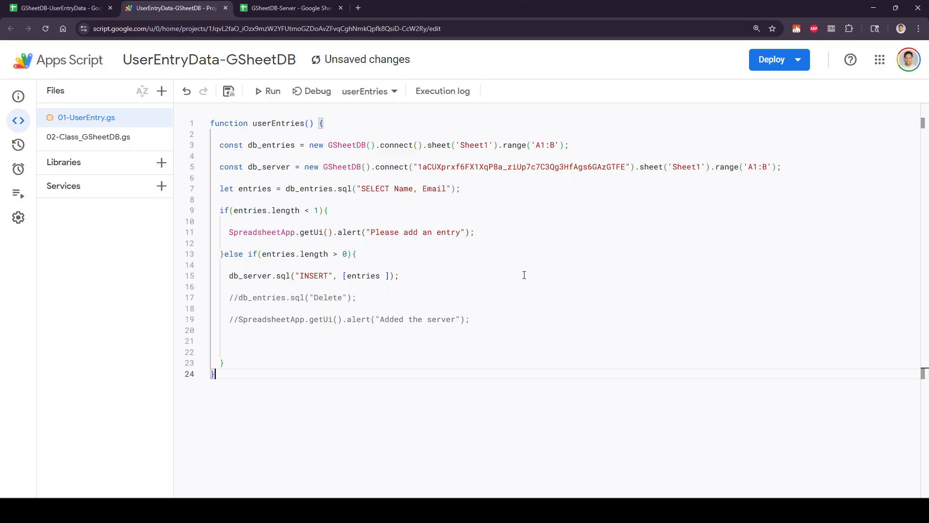
mouse_move(392, 254)
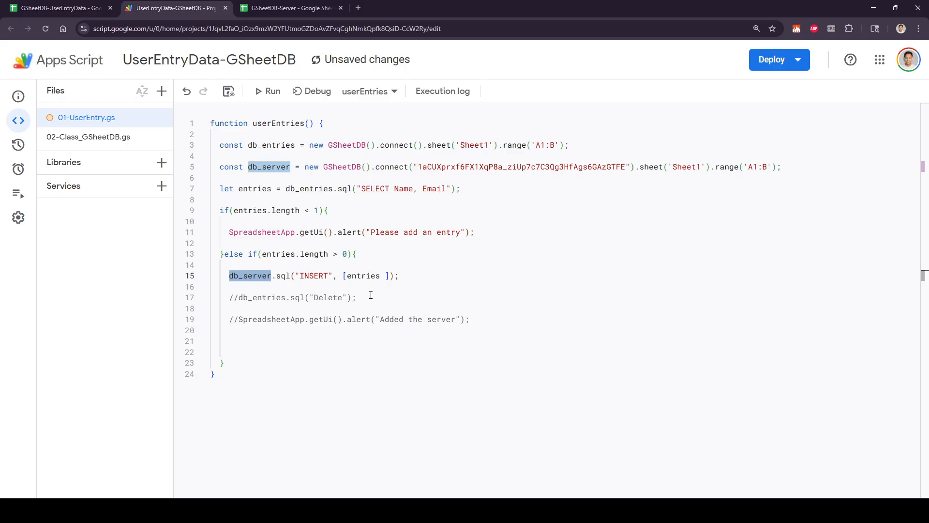
double_click(314, 275)
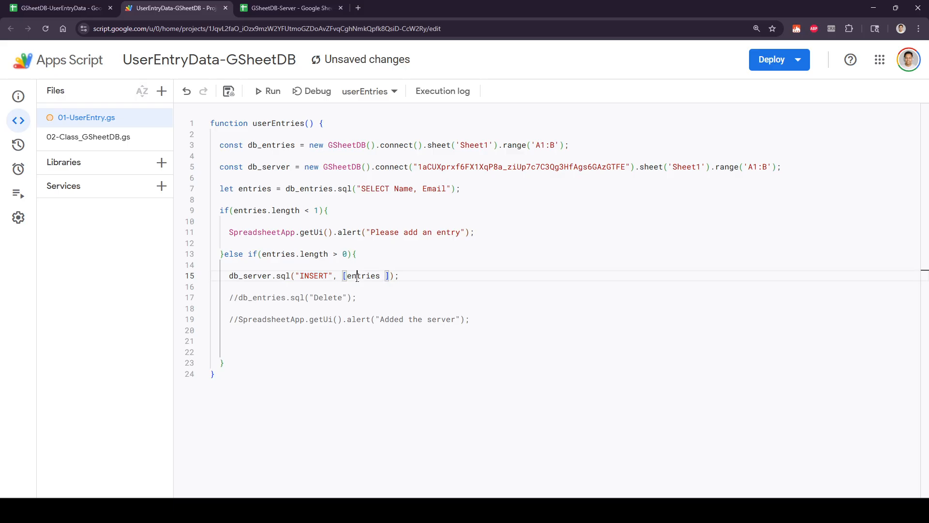
double_click(362, 275)
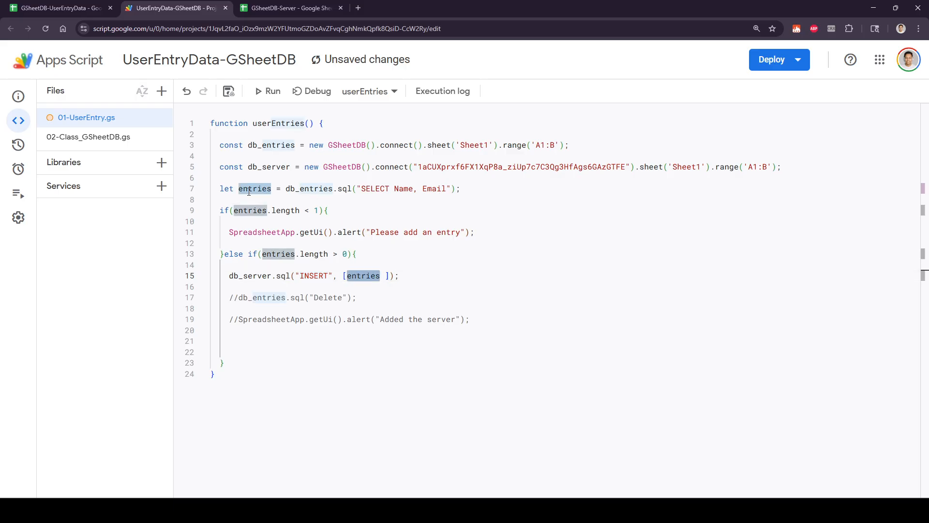
left_click(467, 189)
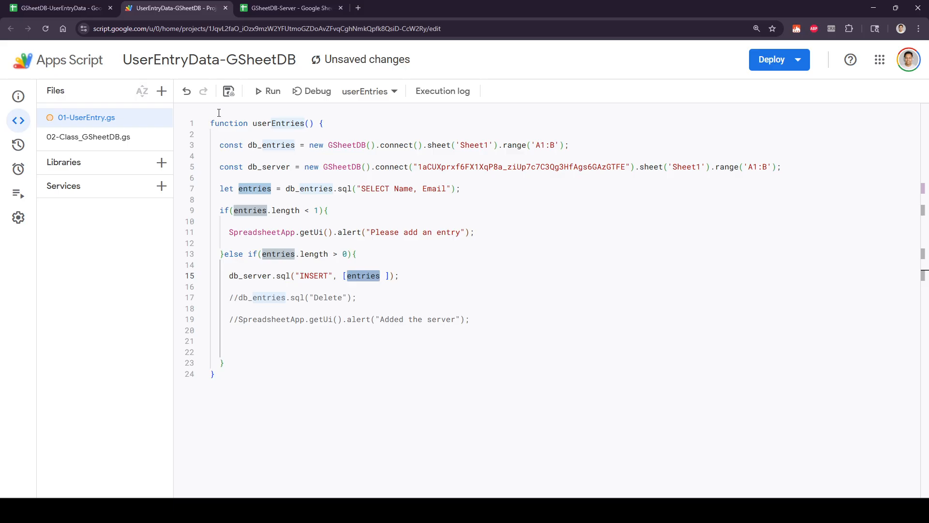
key("ctrl+s")
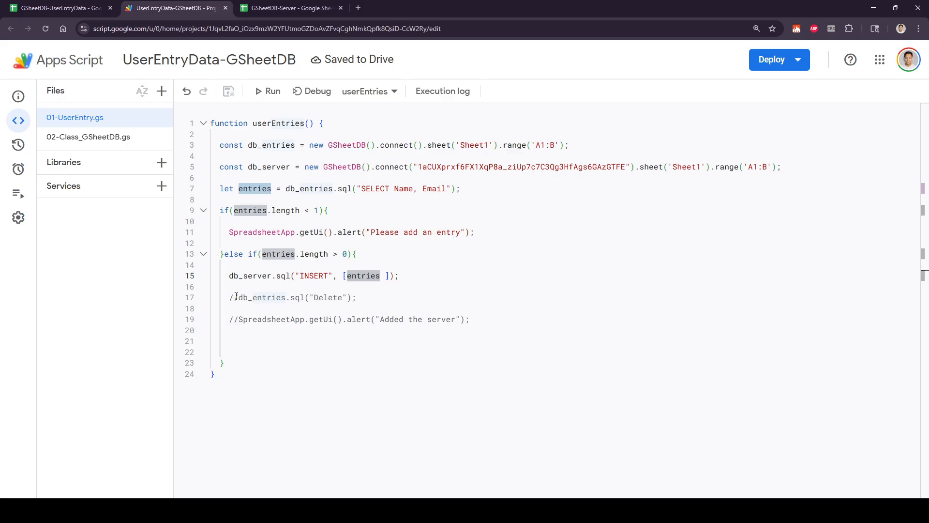
left_click(256, 297)
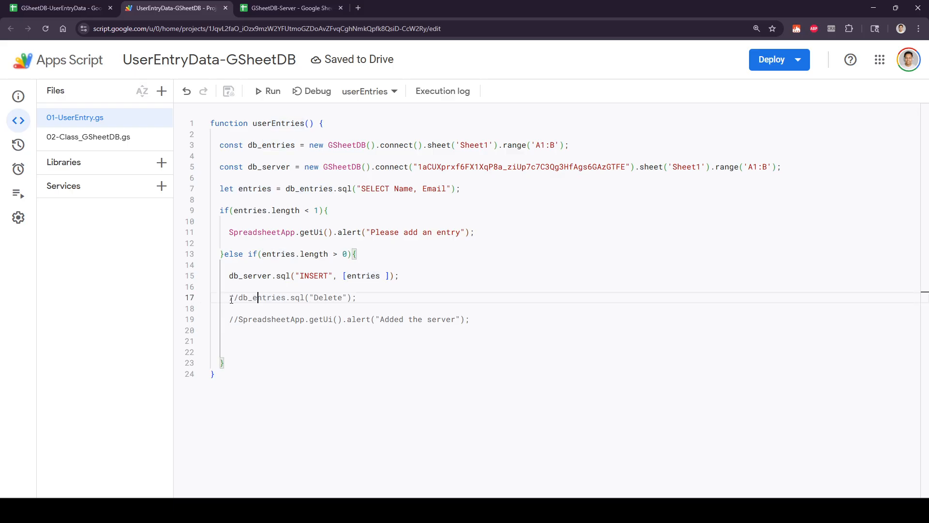
double_click(261, 298)
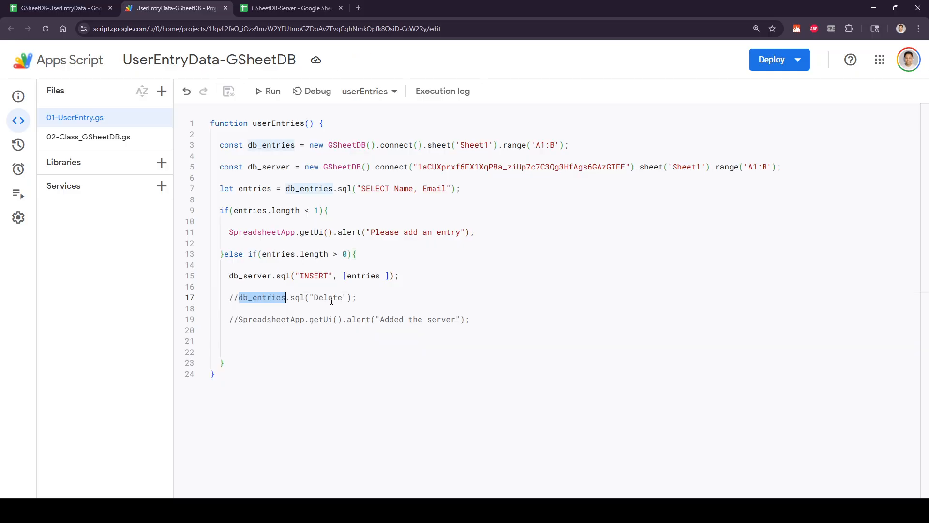
mouse_move(404, 304)
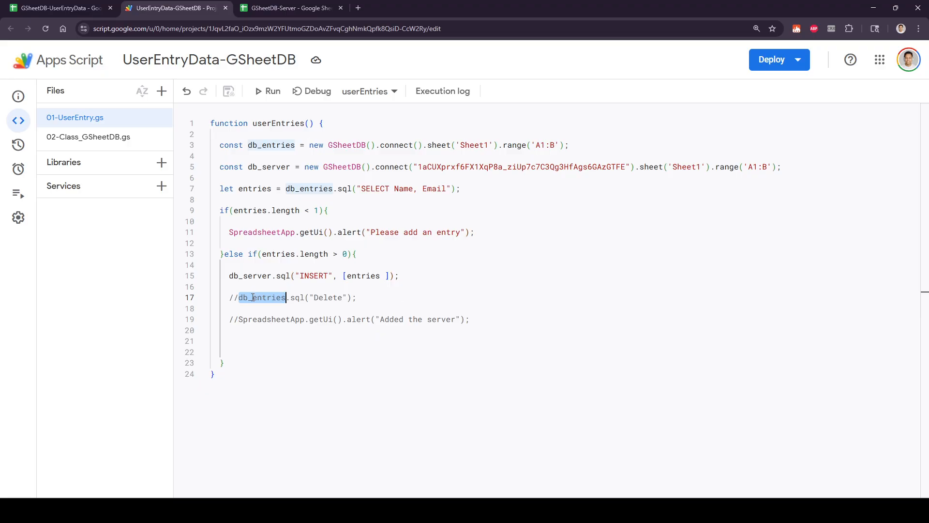
mouse_move(59, 8)
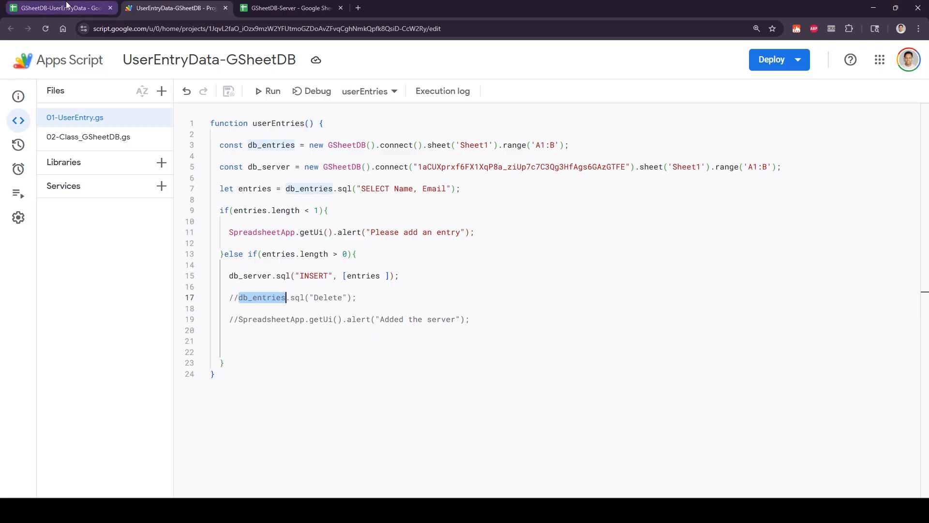
mouse_move(59, 8)
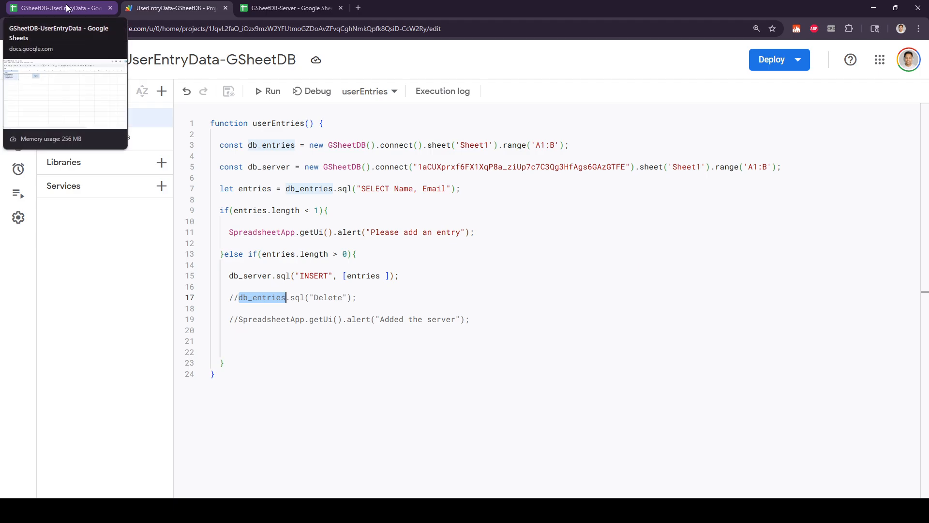
left_click(56, 8)
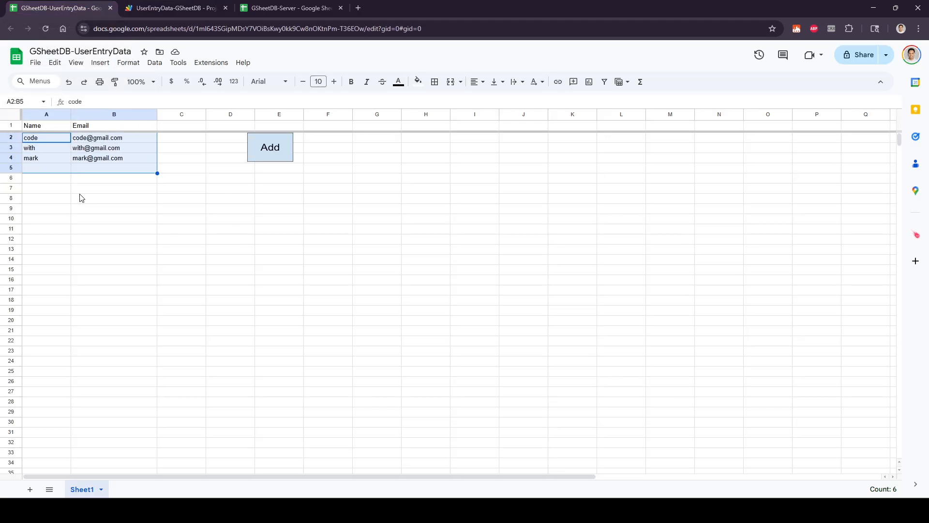
left_click(47, 167)
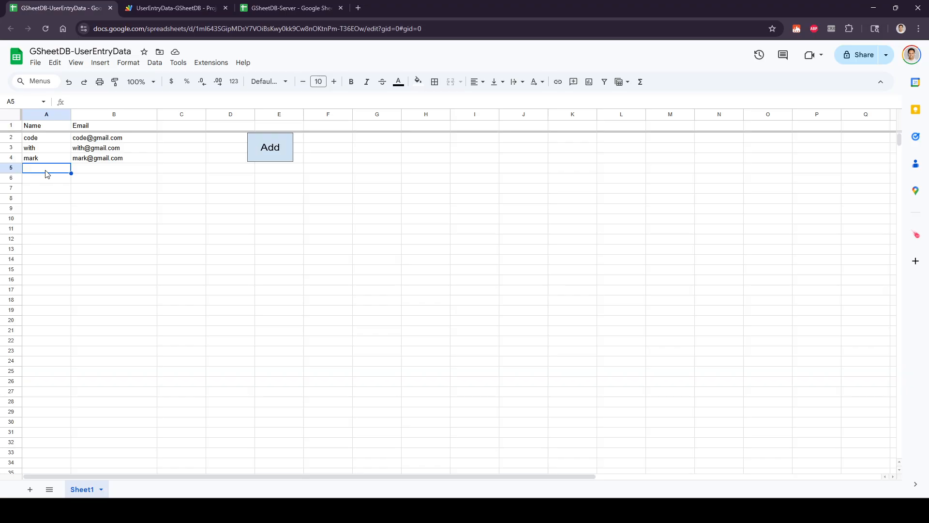
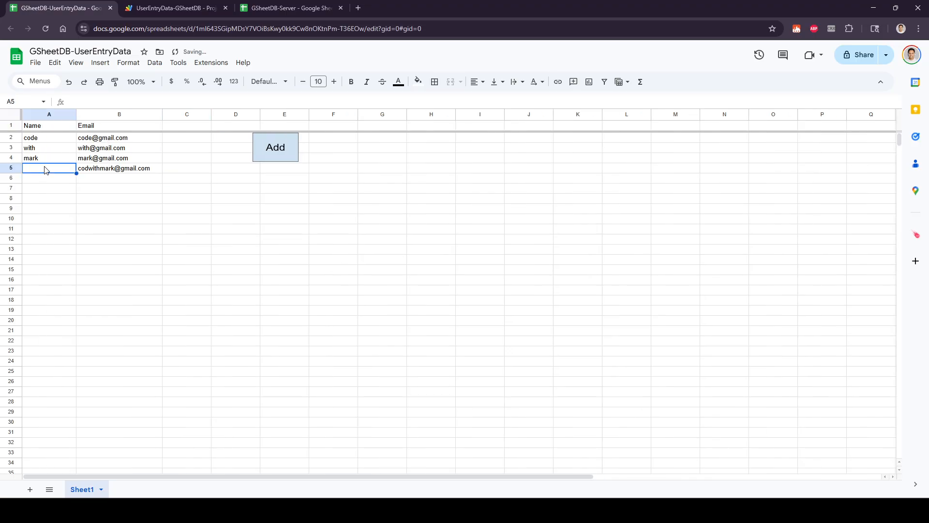
type("code")
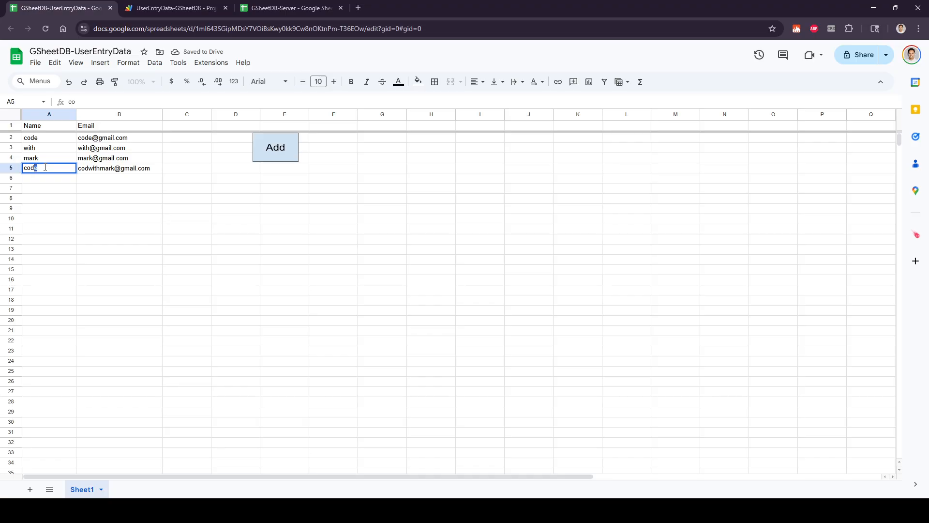
type("ewithmark")
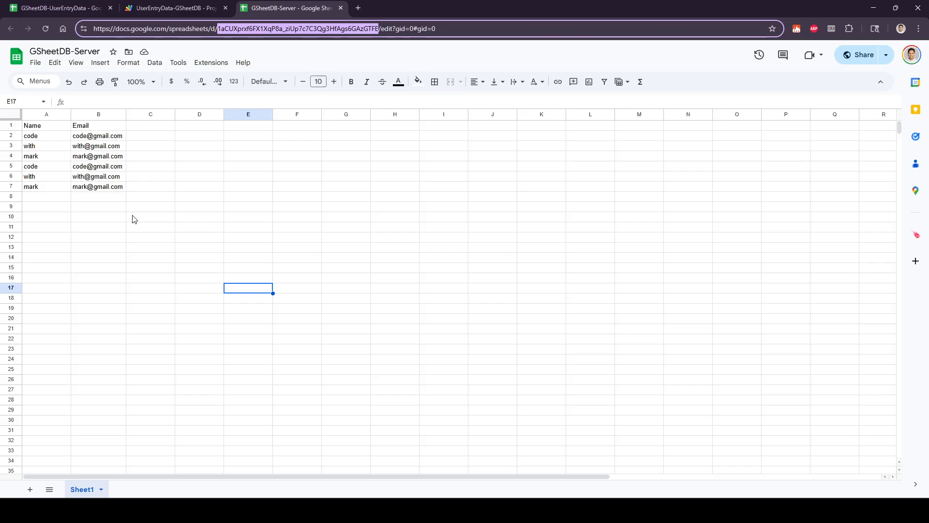
Step: Check the empty rows in GSheetDB-Server, then return to the four-entry UserEntryData sheet
left_click(150, 216)
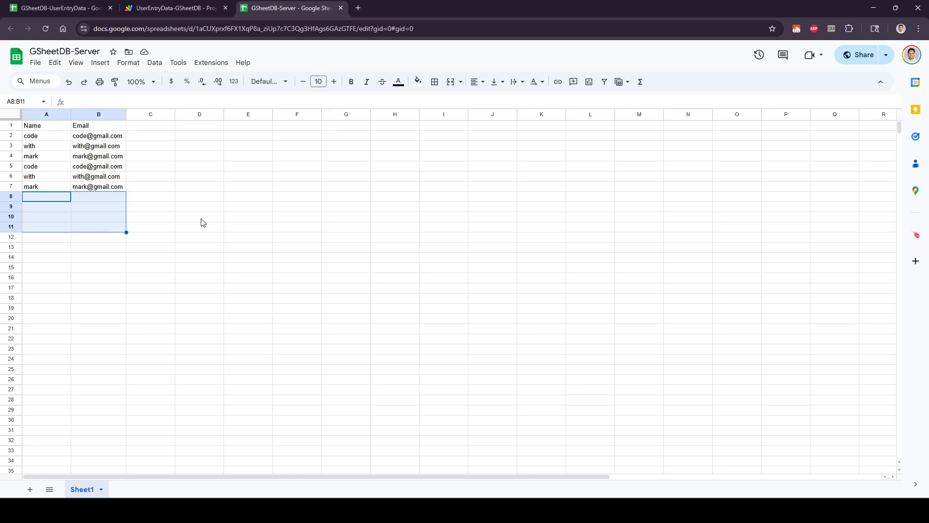
left_click(172, 7)
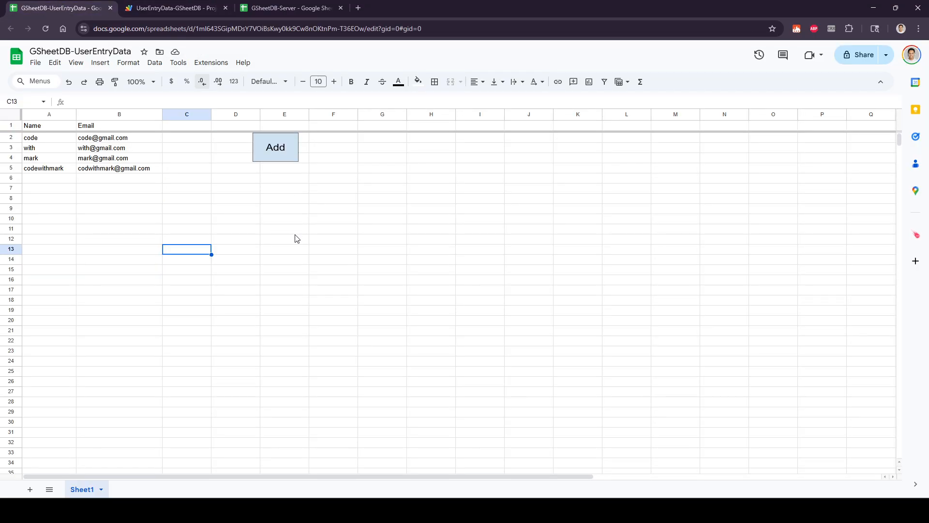
left_click(235, 187)
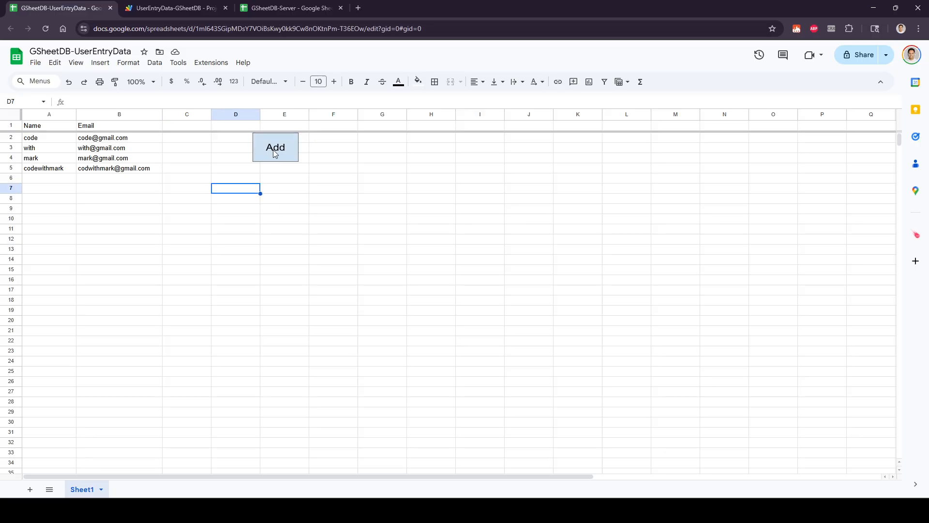
Step: Run Add to copy four entries into server rows 8–11, verify them, and return to Apps Script
left_click(275, 147)
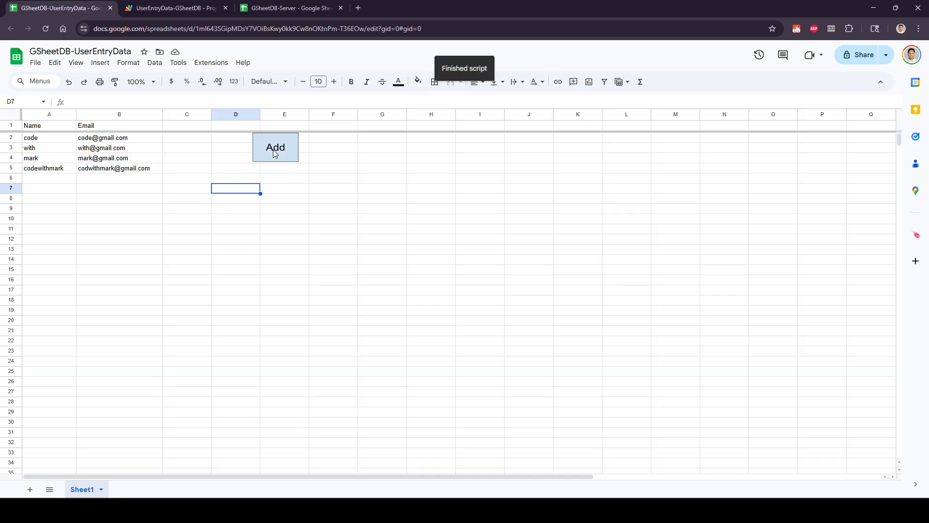
mouse_move(291, 8)
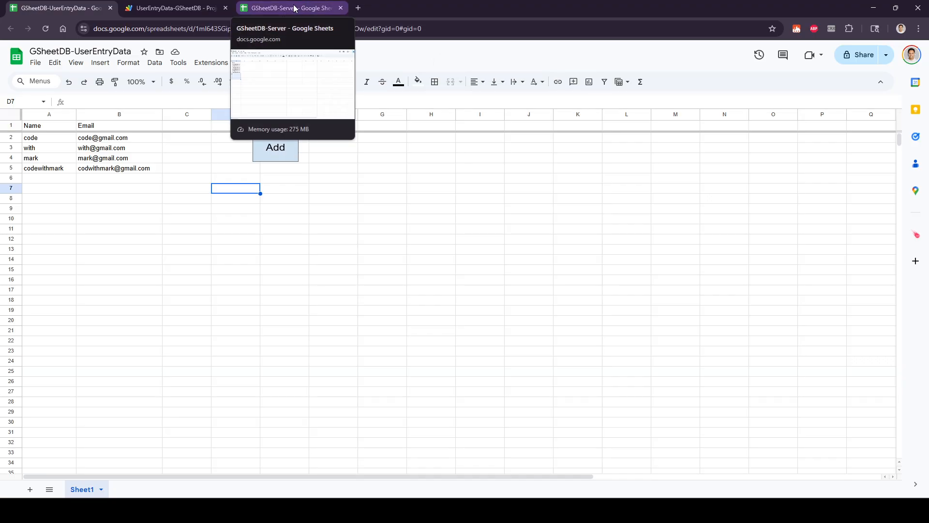
left_click(290, 8)
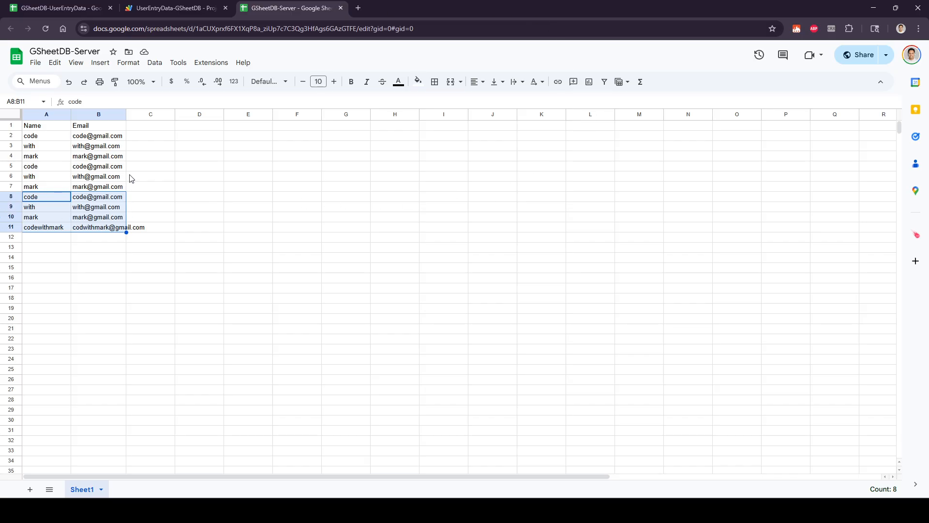
left_click_drag(125, 114, 202, 114)
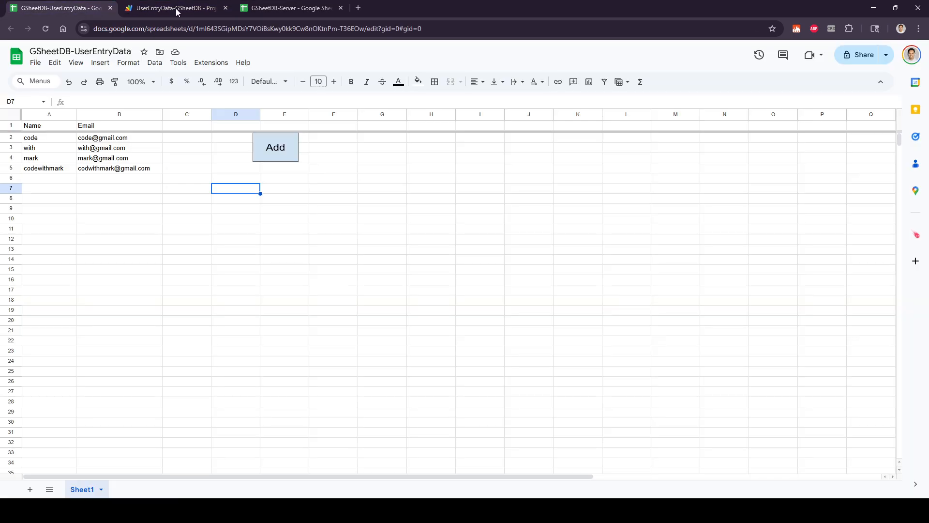
left_click(171, 7)
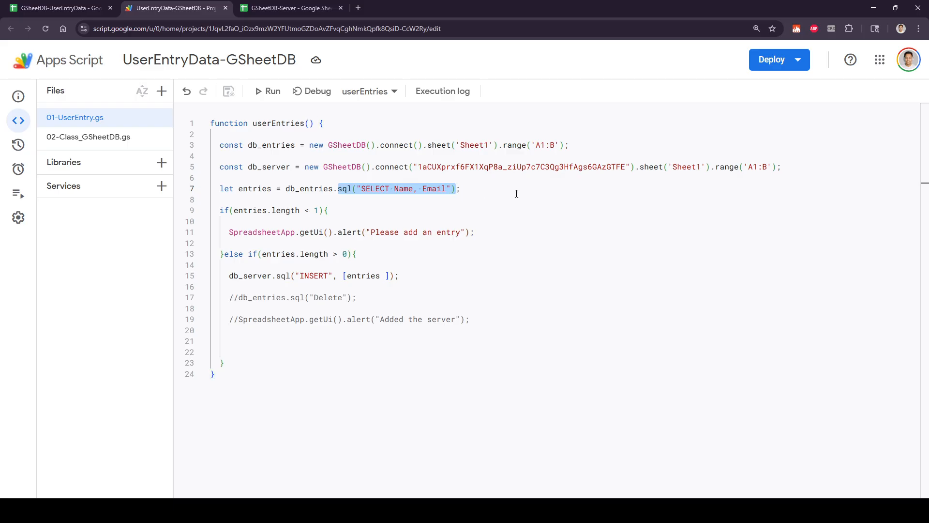
mouse_move(520, 196)
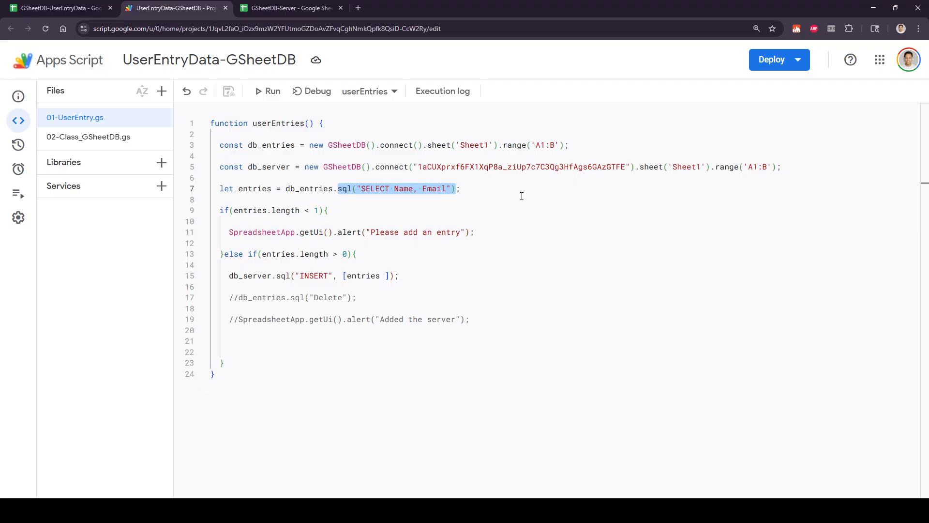
left_click(57, 8)
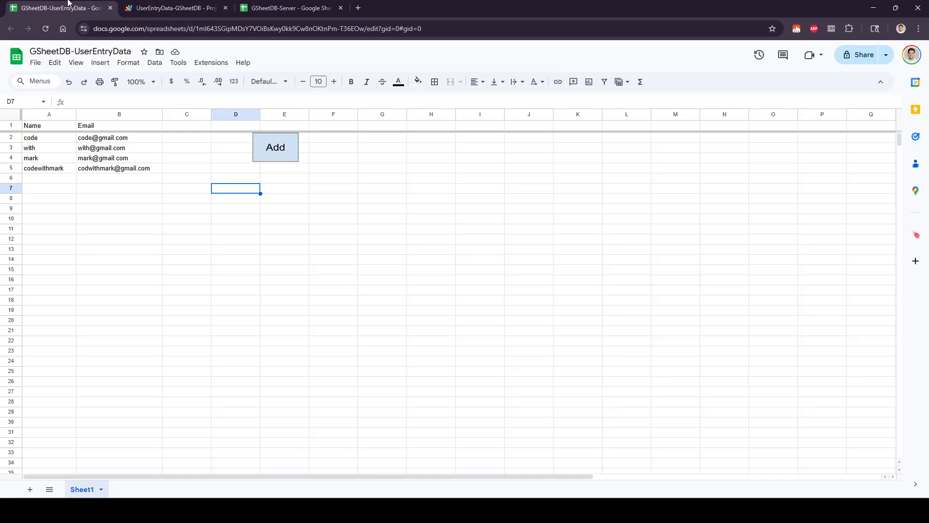
mouse_move(179, 282)
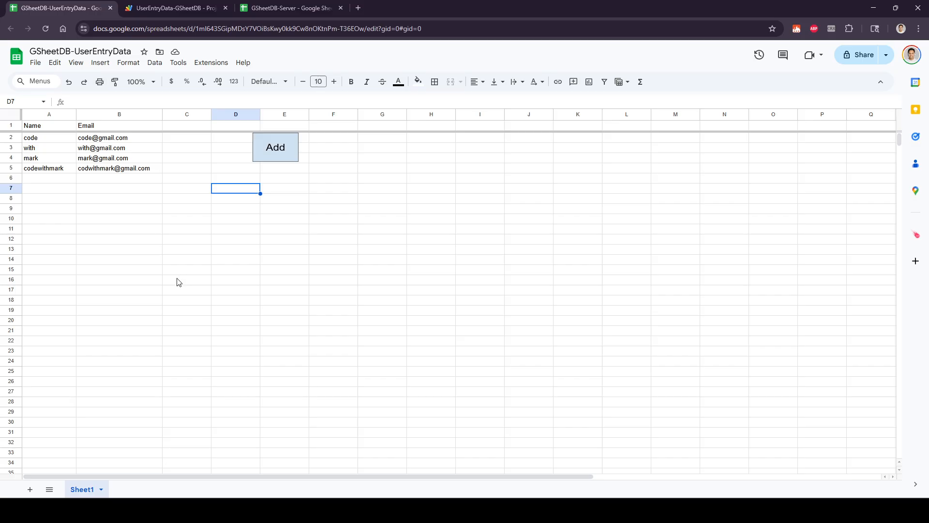